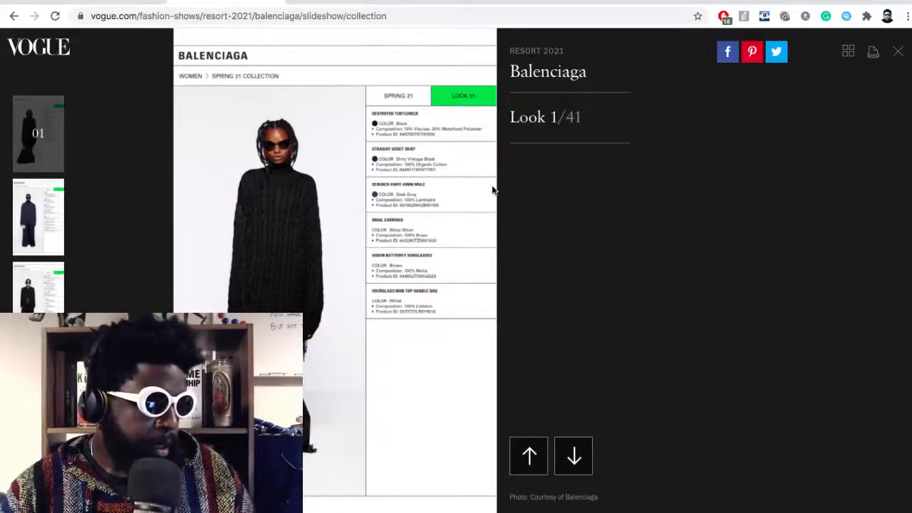
{"action": "mouse_move", "coordinate": [502, 326]}
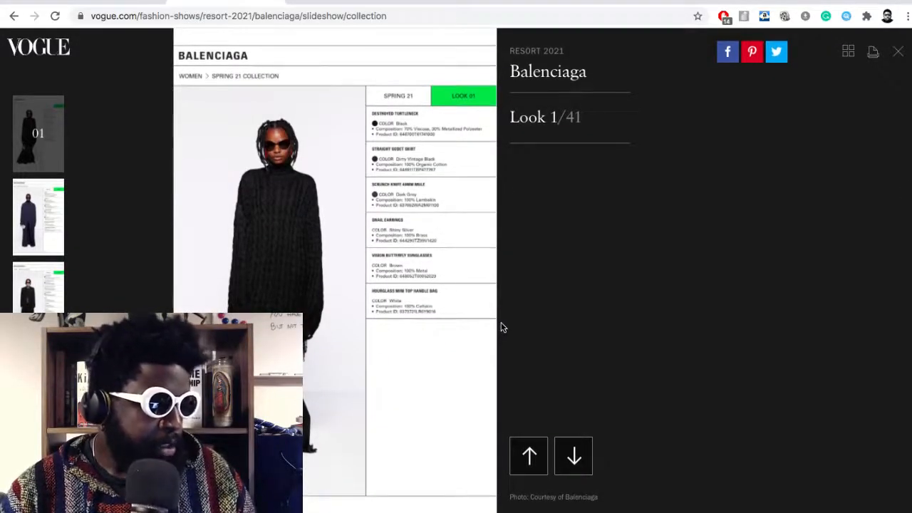
{"action": "mouse_move", "coordinate": [288, 277]}
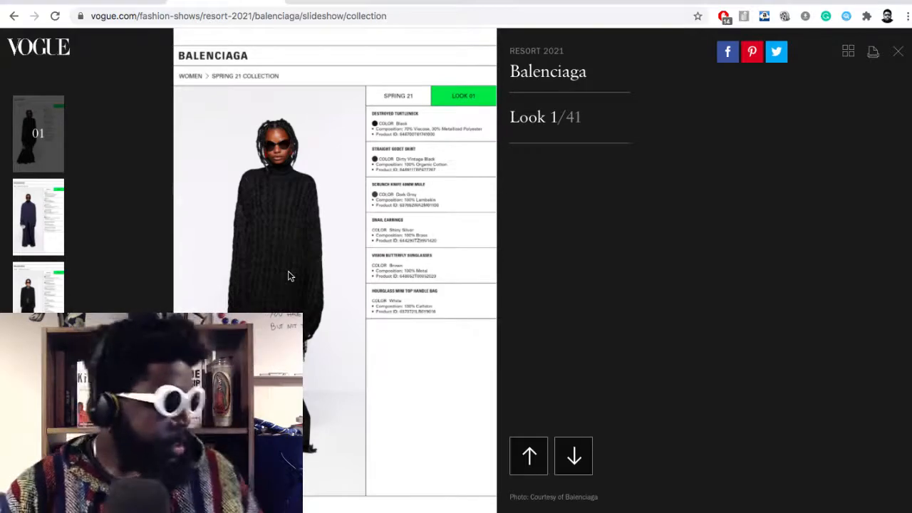
Page the Balenciaga Resort 2021 slideshow forward from look 1 to look 5 of 41
{"action": "scroll", "scroll_direction": "down", "scroll_amount": 3}
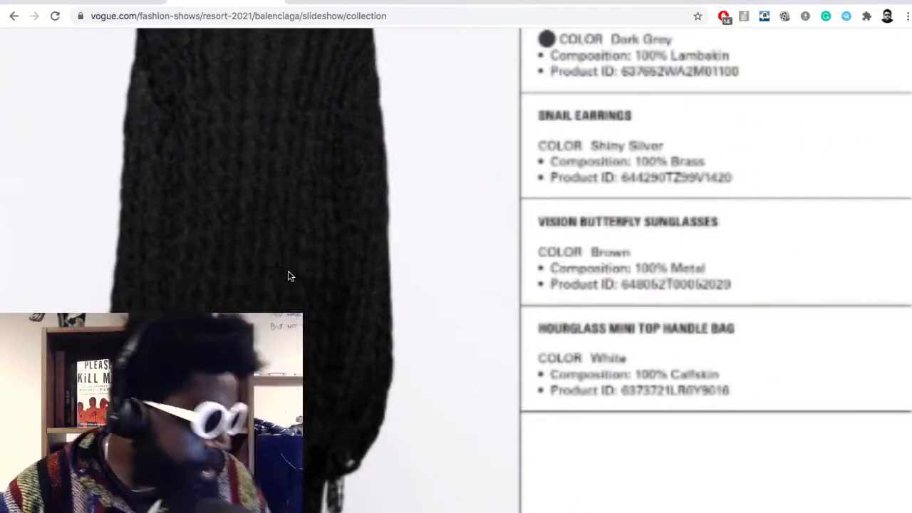
{"action": "scroll", "scroll_direction": "up", "scroll_amount": 3}
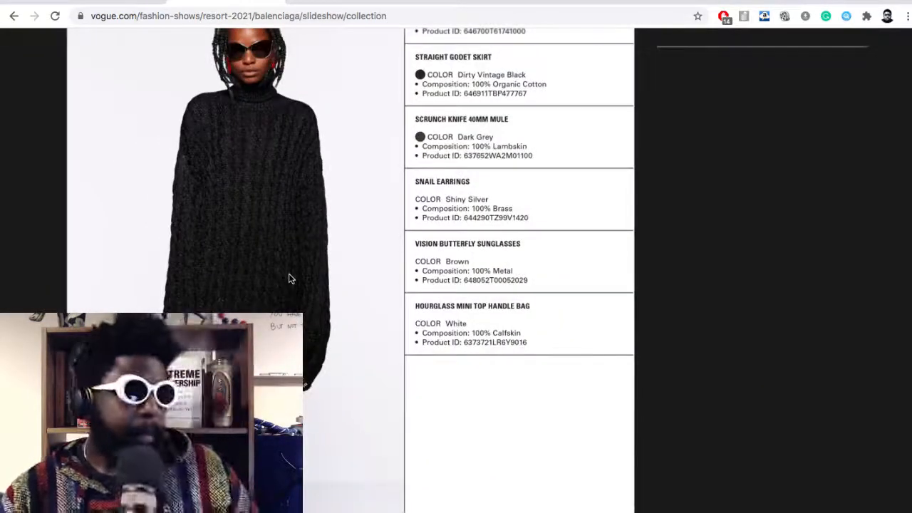
{"action": "scroll", "scroll_direction": "up", "scroll_amount": 3}
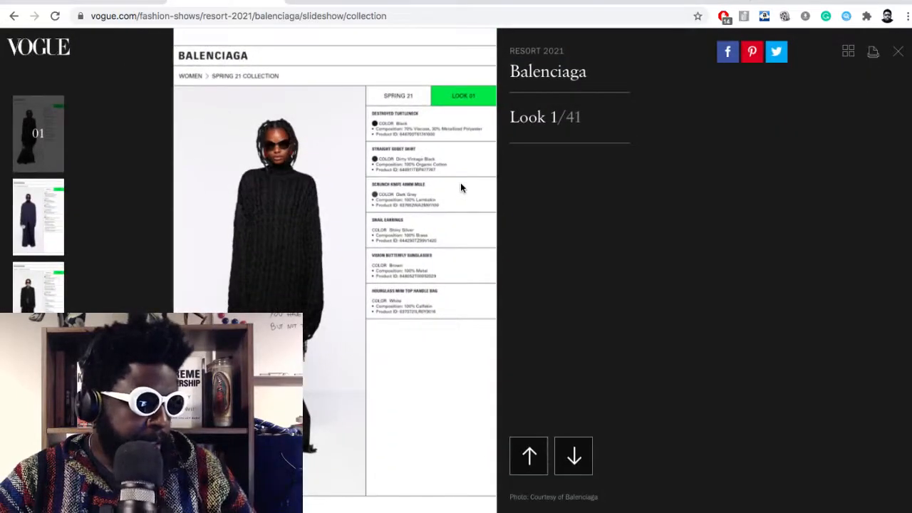
{"action": "left_click", "coordinate": [573, 456]}
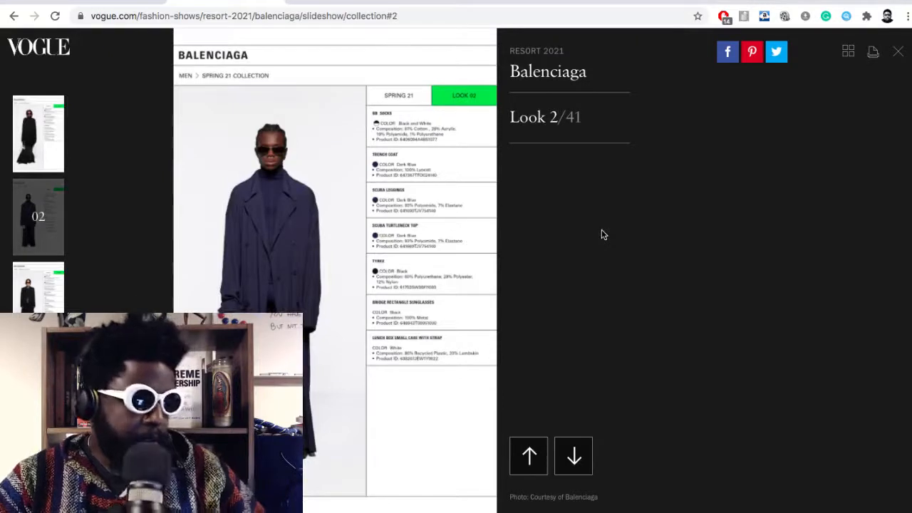
{"action": "left_click", "coordinate": [572, 455]}
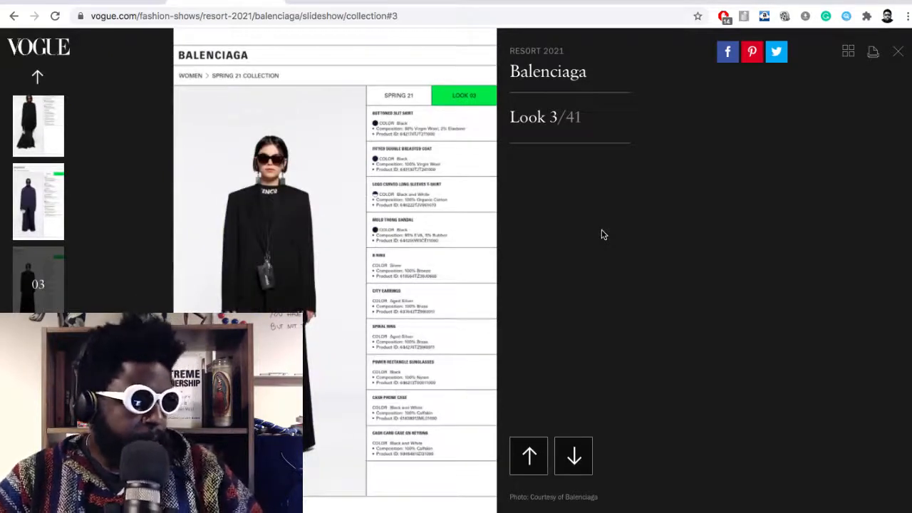
{"action": "left_click", "coordinate": [573, 456]}
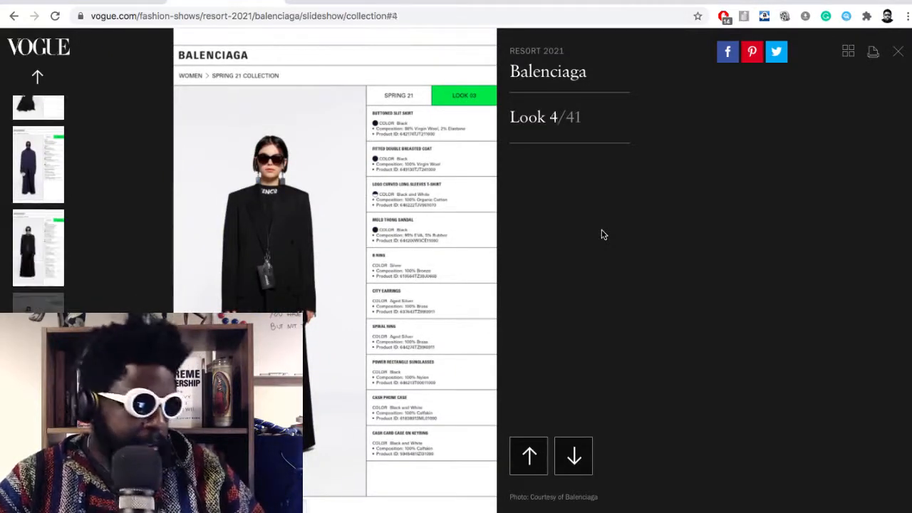
{"action": "left_click", "coordinate": [573, 456]}
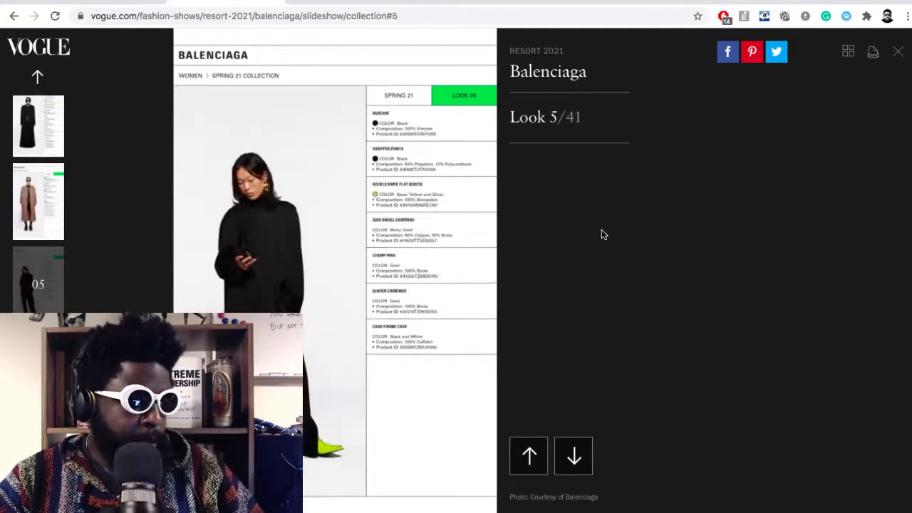
Step back to look 4, forward to look 5 again, and back once more
{"action": "left_click", "coordinate": [529, 456]}
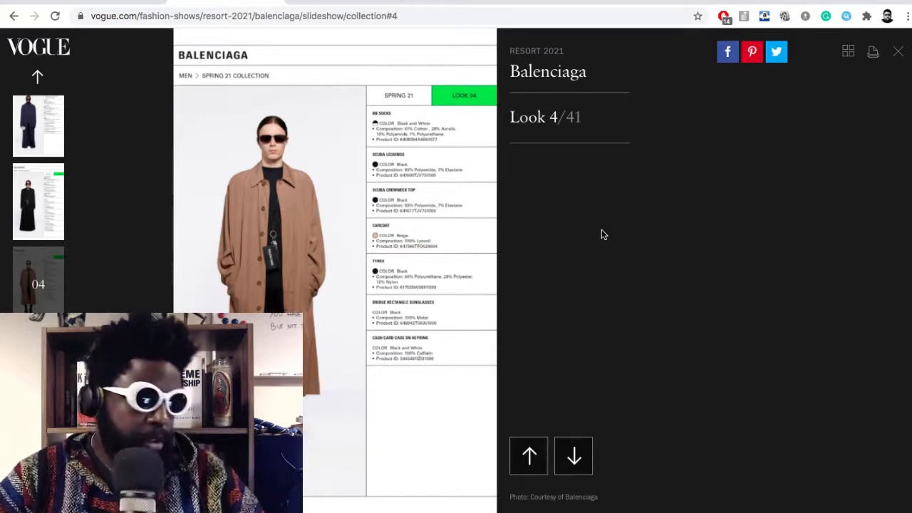
{"action": "left_click", "coordinate": [573, 456]}
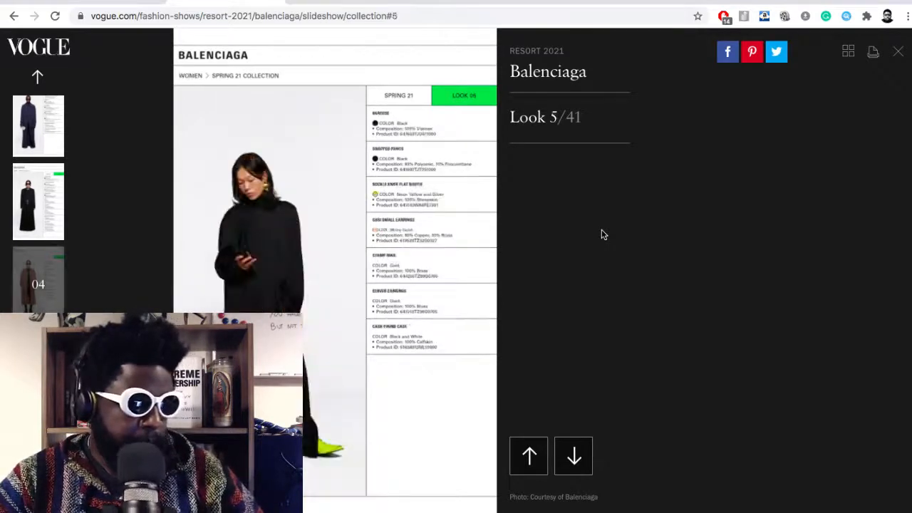
{"action": "left_click", "coordinate": [529, 456]}
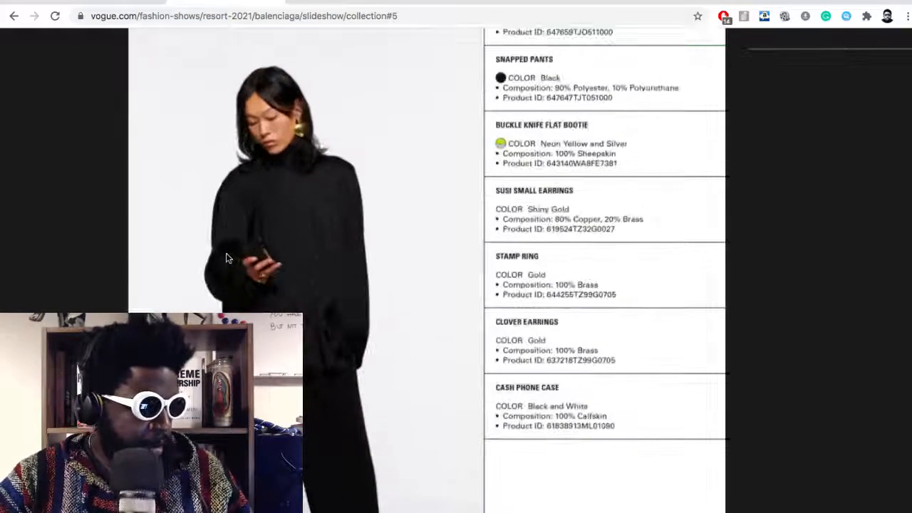
Scroll through look 5's itemized product list to read it closely
{"action": "scroll", "scroll_direction": "down", "scroll_amount": 3}
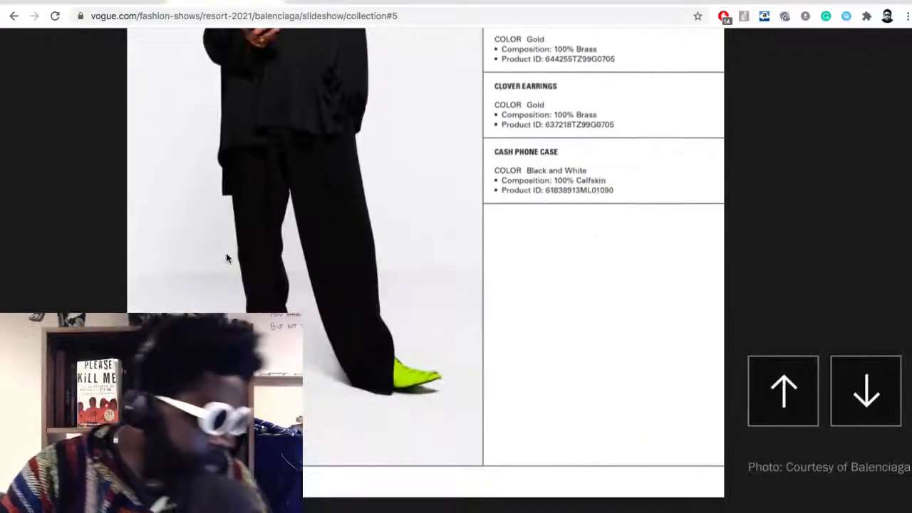
{"action": "scroll", "scroll_direction": "up", "scroll_amount": 3}
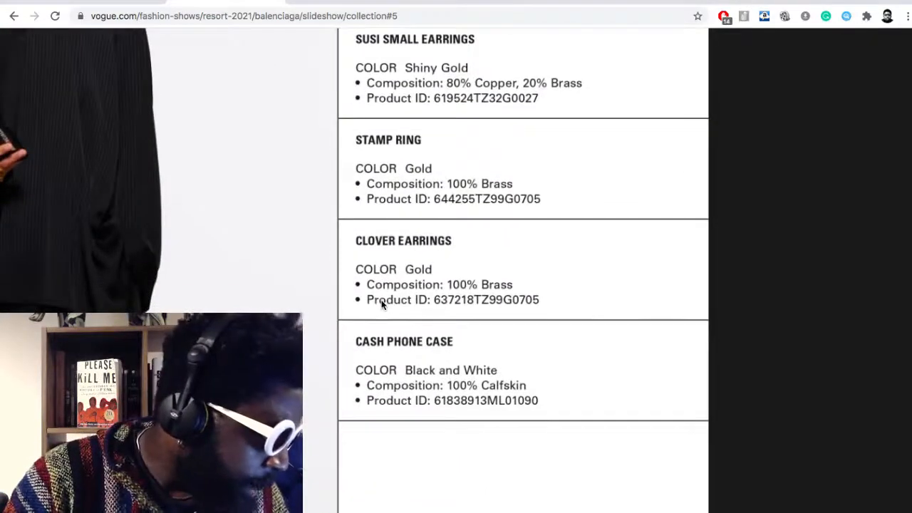
{"action": "scroll", "scroll_direction": "up", "scroll_amount": 3}
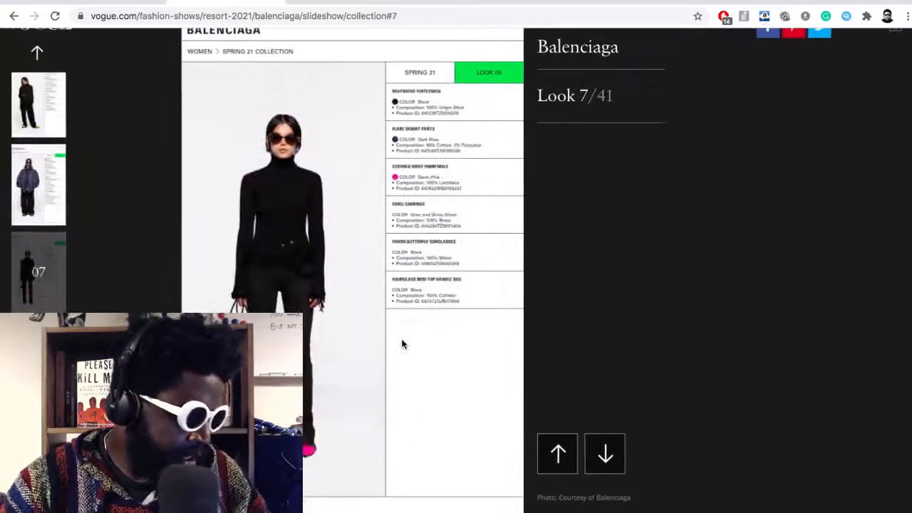
Return to look 6 and read the top of its product sheet, from the parka down
{"action": "left_click", "coordinate": [557, 453]}
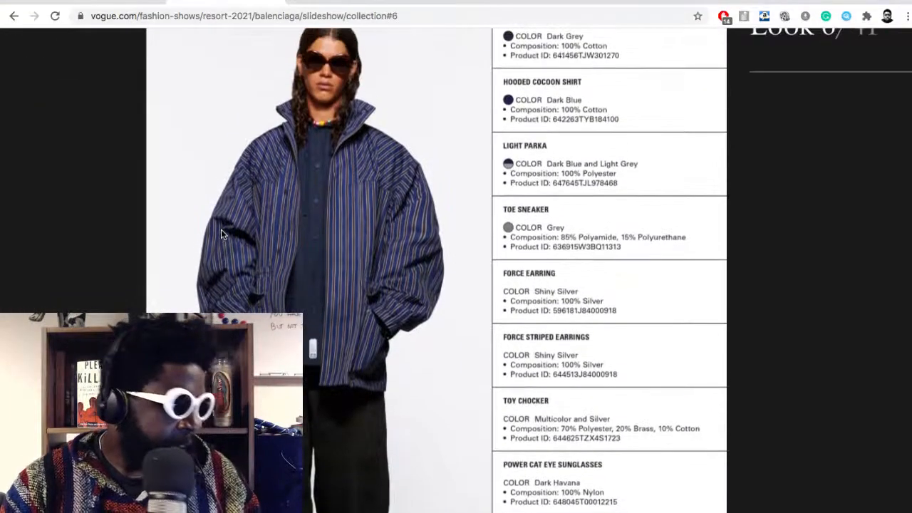
{"action": "scroll", "scroll_direction": "up", "scroll_amount": 3}
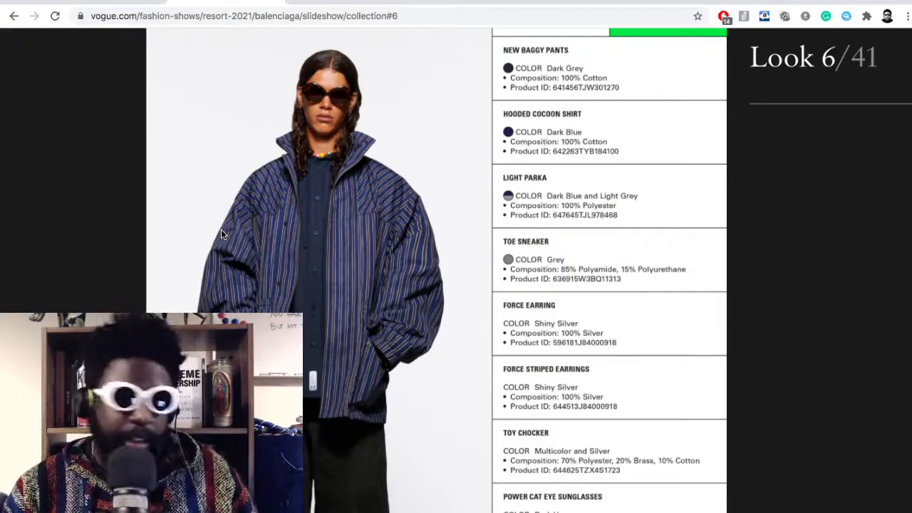
{"action": "scroll", "scroll_direction": "up", "scroll_amount": 3}
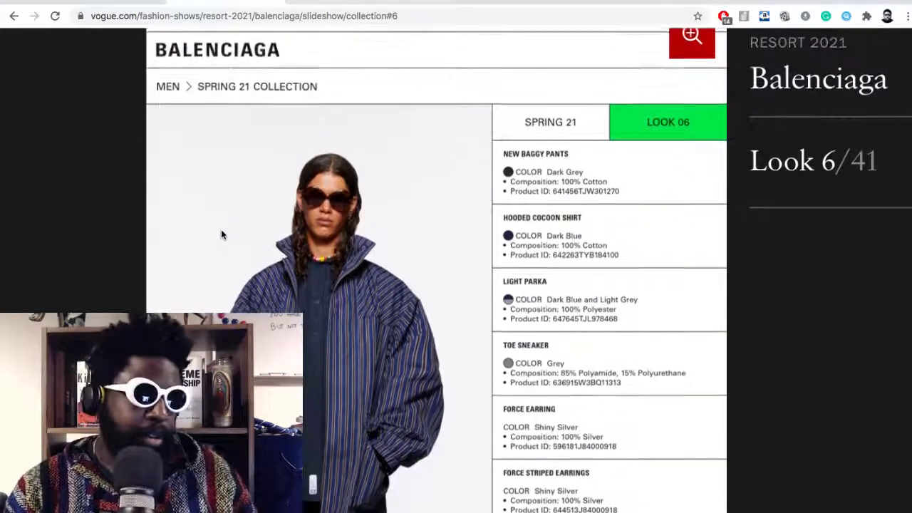
{"action": "scroll", "scroll_direction": "down", "scroll_amount": 3}
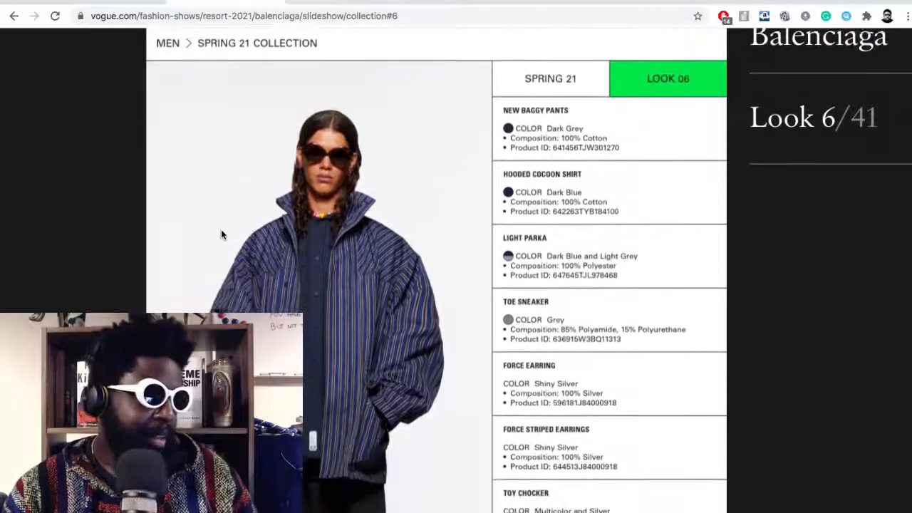
{"action": "scroll", "scroll_direction": "down", "scroll_amount": 3}
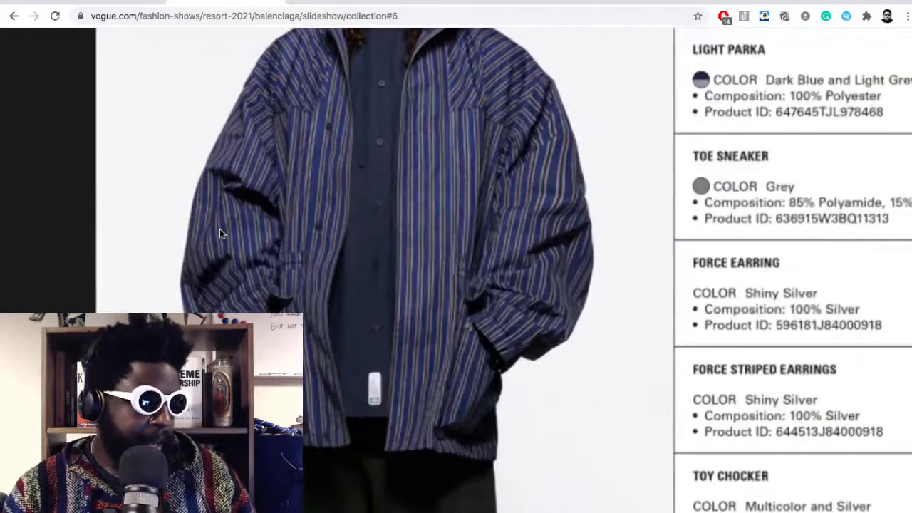
{"action": "scroll", "scroll_direction": "down", "scroll_amount": 3}
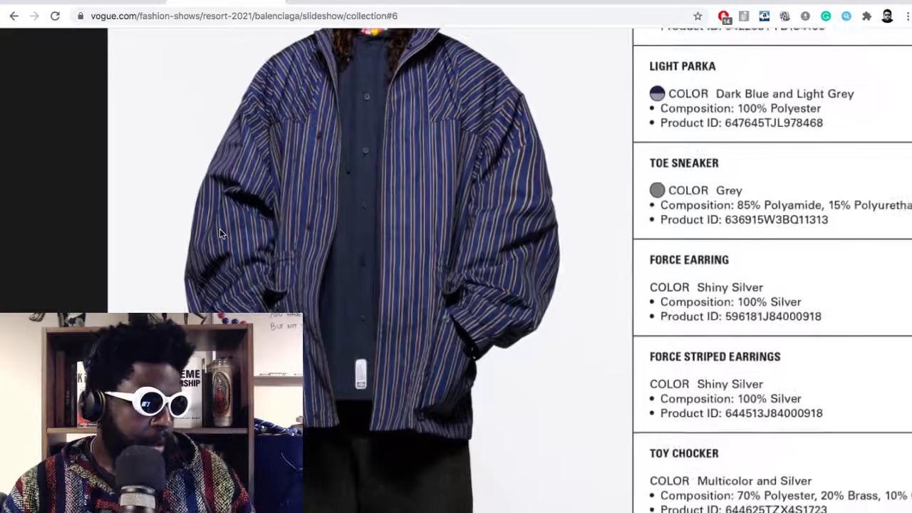
{"action": "scroll", "scroll_direction": "up", "scroll_amount": 3}
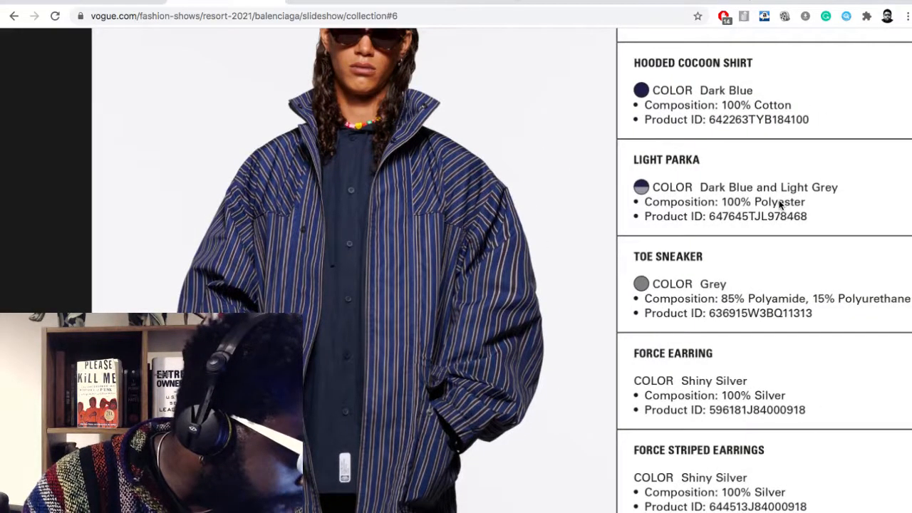
Scroll down through the rest of look 6's product sheet to the sunglasses
{"action": "scroll", "scroll_direction": "down", "scroll_amount": 3}
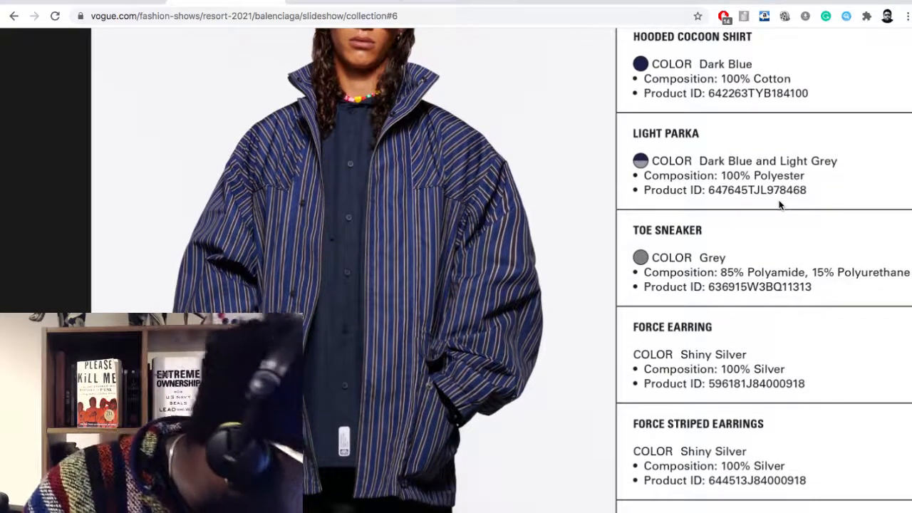
{"action": "scroll", "scroll_direction": "down", "scroll_amount": 3}
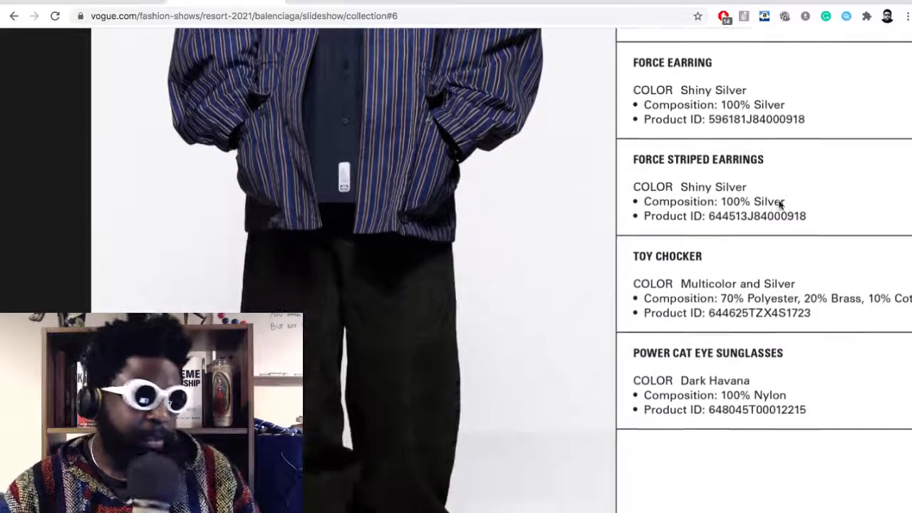
{"action": "scroll", "scroll_direction": "down", "scroll_amount": 3}
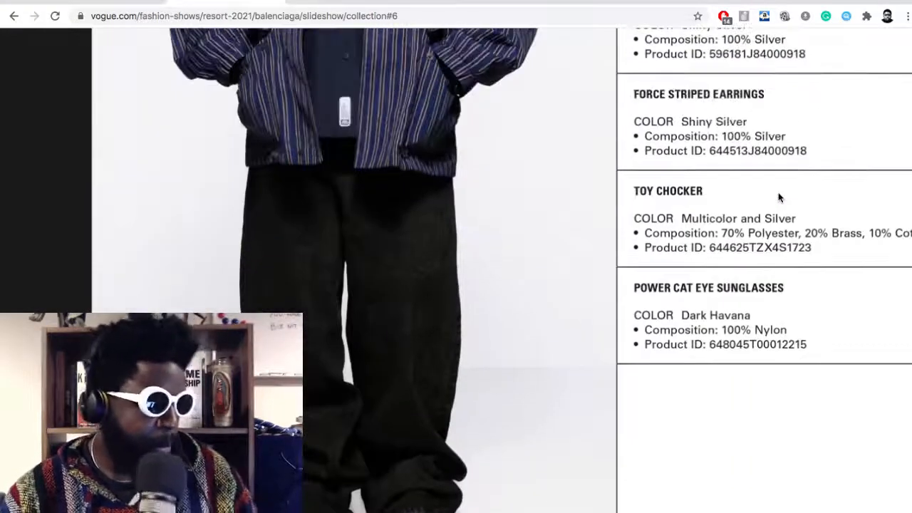
{"action": "scroll", "scroll_direction": "up", "scroll_amount": 3}
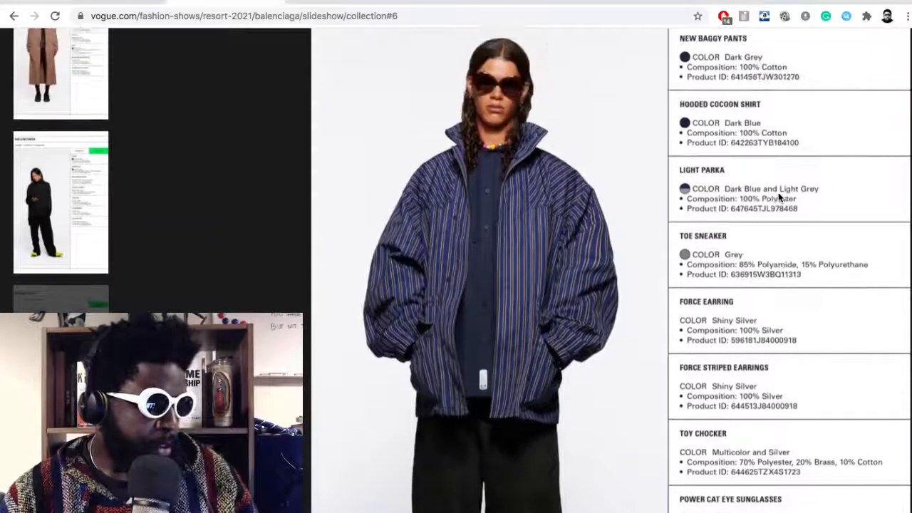
{"action": "scroll", "scroll_direction": "down", "scroll_amount": 3}
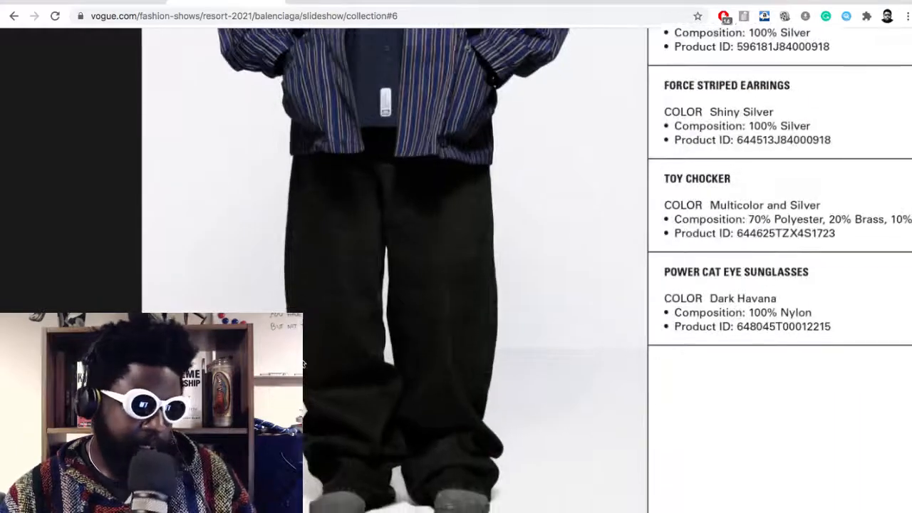
{"action": "scroll", "scroll_direction": "down", "scroll_amount": 3}
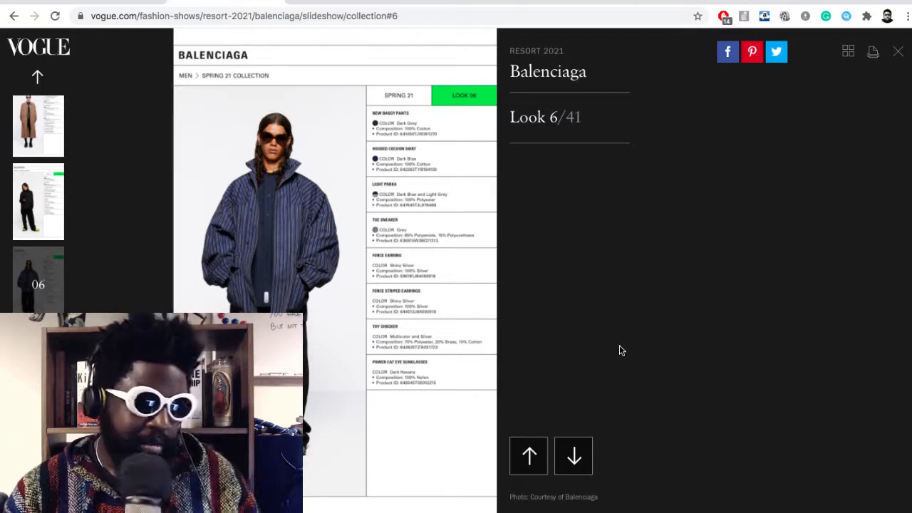
Page forward through looks 7 to 10, step back to look 9 and read its product sheet
{"action": "left_click", "coordinate": [573, 455]}
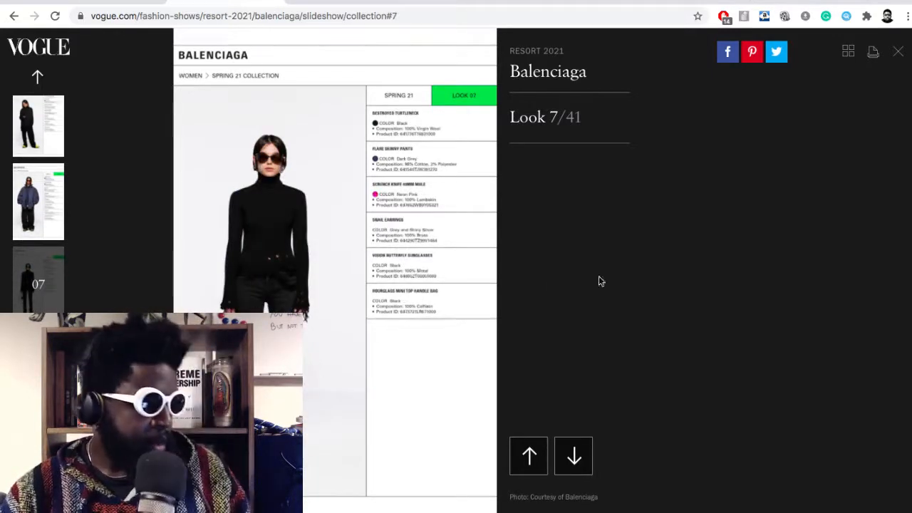
{"action": "left_click", "coordinate": [572, 456]}
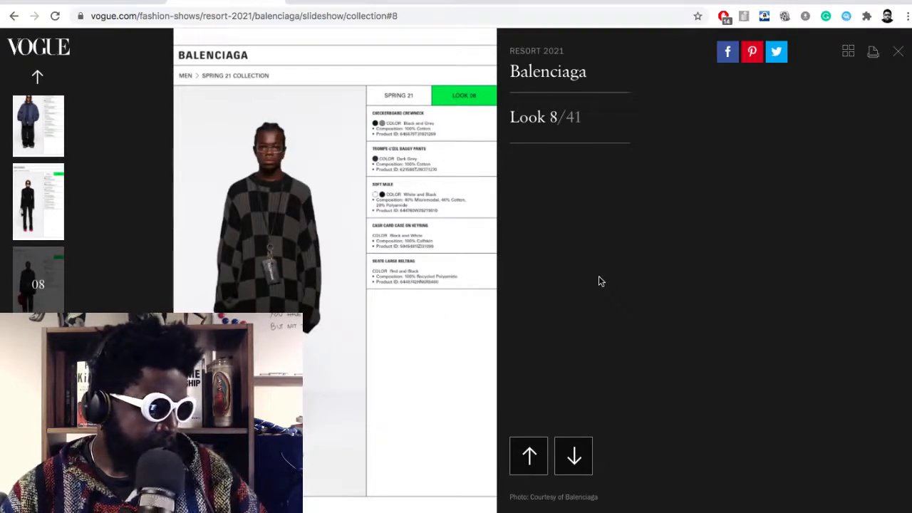
{"action": "left_click", "coordinate": [573, 456]}
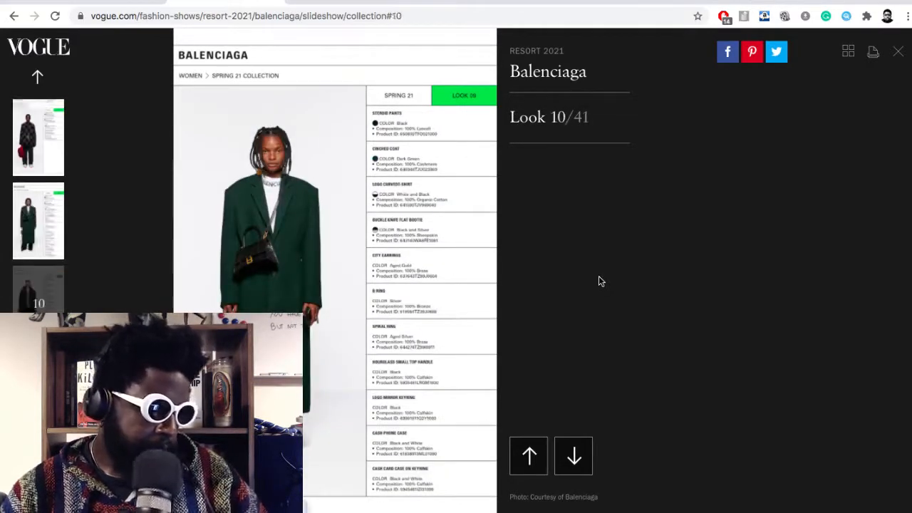
{"action": "left_click", "coordinate": [529, 456]}
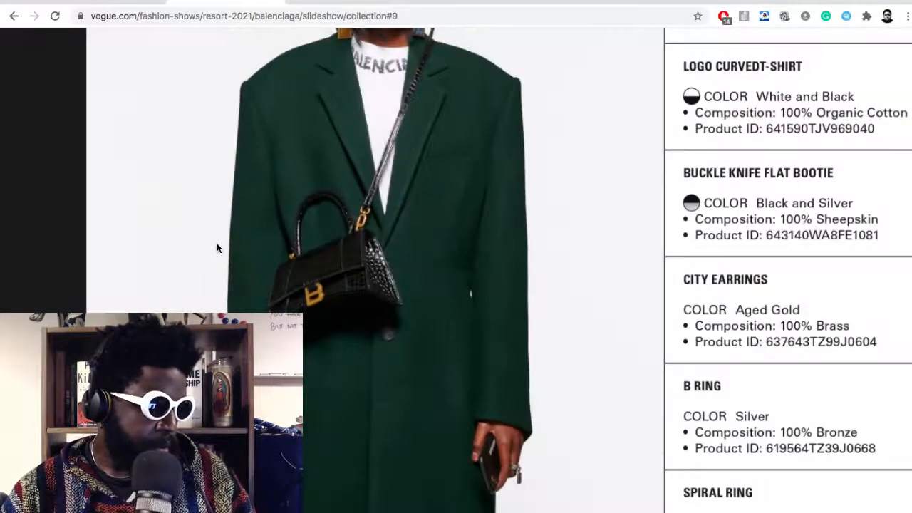
{"action": "scroll", "scroll_direction": "down", "scroll_amount": 3}
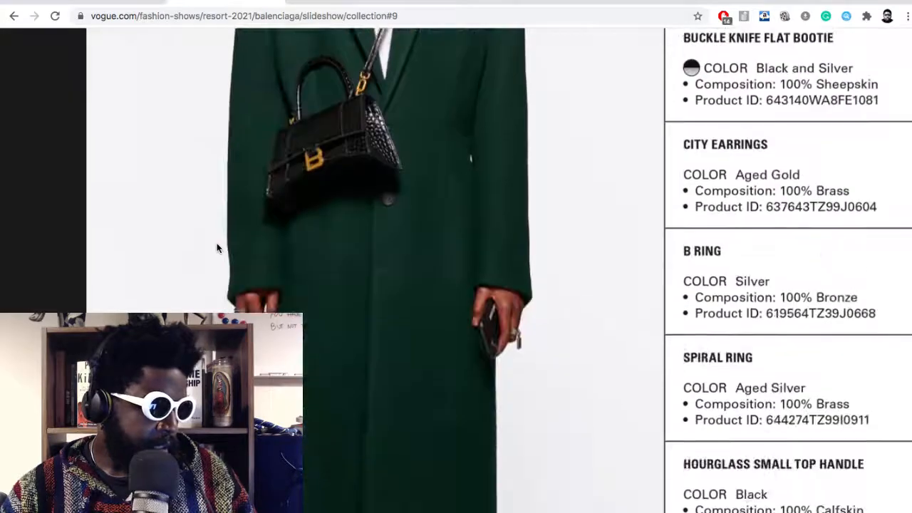
{"action": "scroll", "scroll_direction": "up", "scroll_amount": 3}
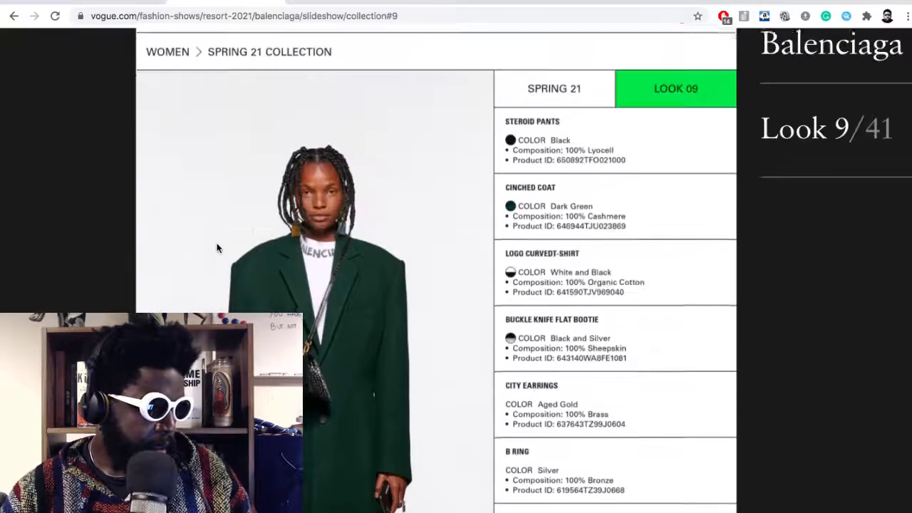
{"action": "scroll", "scroll_direction": "up", "scroll_amount": 3}
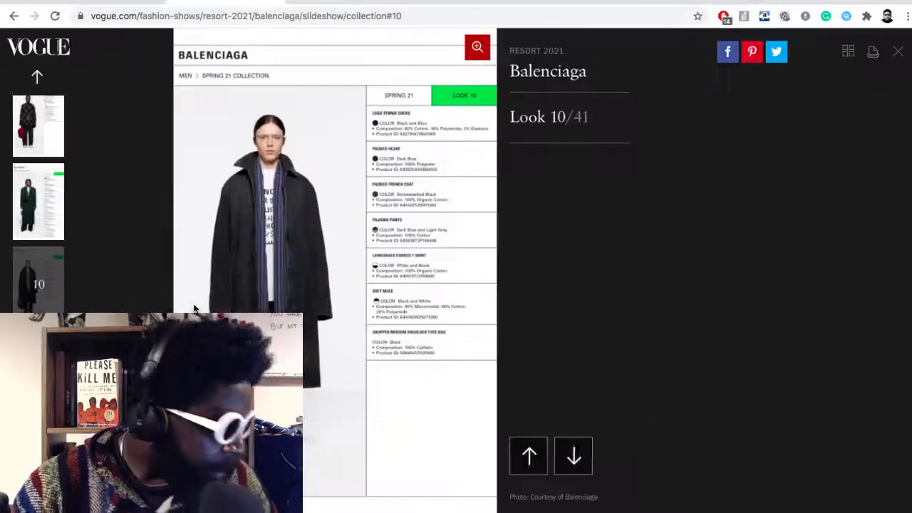
Scroll through the following looks' product details down to look 11
{"action": "scroll", "scroll_direction": "down", "scroll_amount": 3}
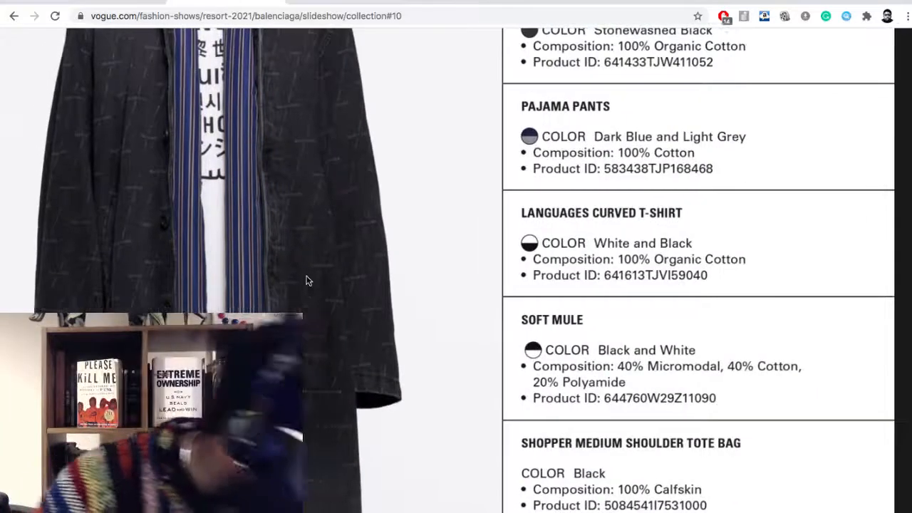
{"action": "scroll", "scroll_direction": "up", "scroll_amount": 3}
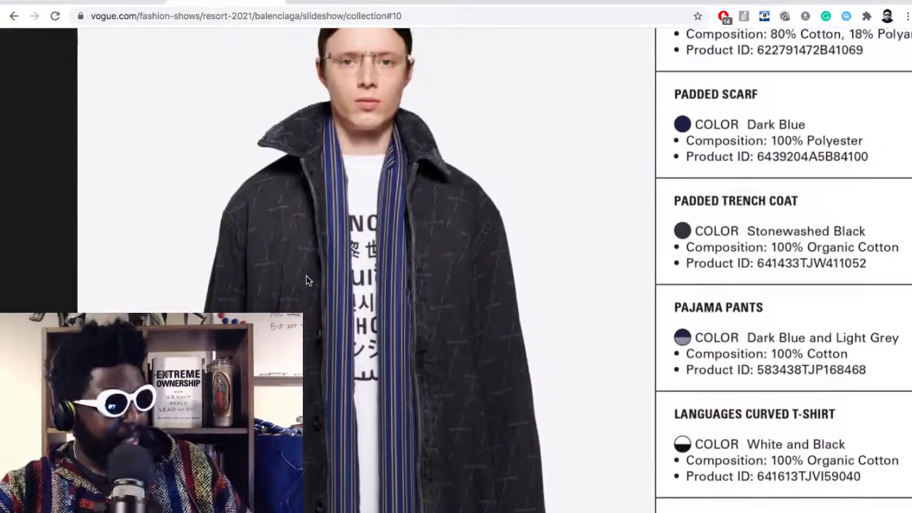
{"action": "scroll", "scroll_direction": "down", "scroll_amount": 3}
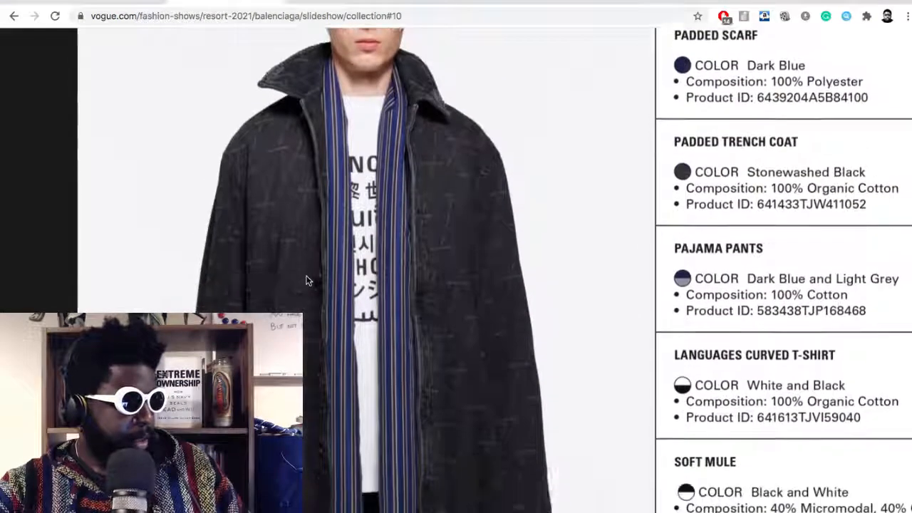
{"action": "scroll", "scroll_direction": "down", "scroll_amount": 3}
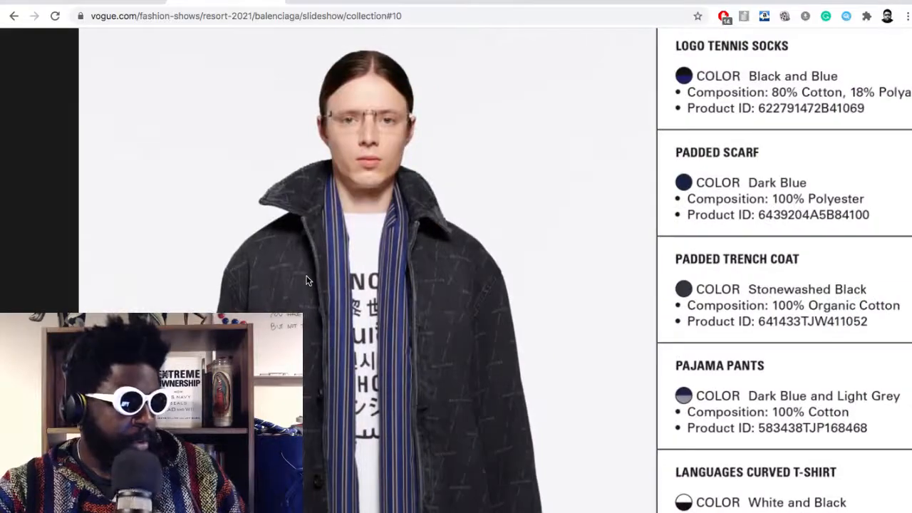
{"action": "scroll", "scroll_direction": "down", "scroll_amount": 3}
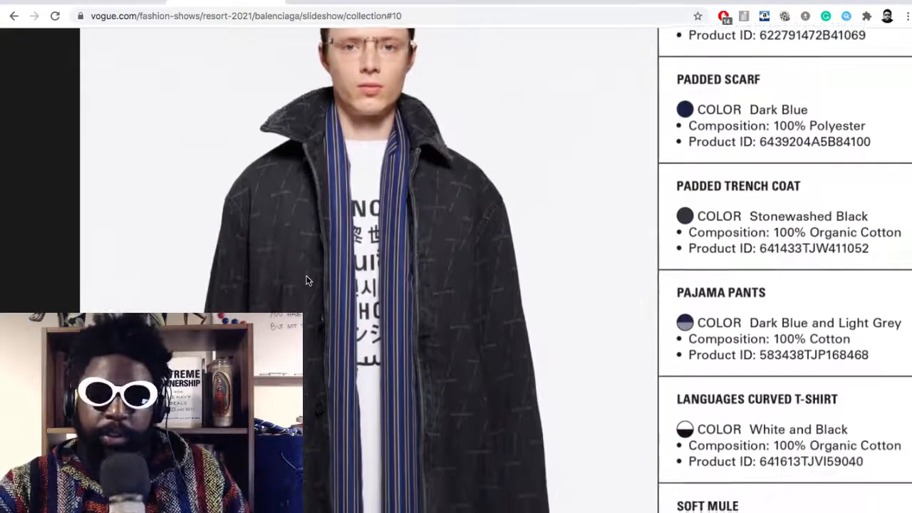
{"action": "scroll", "scroll_direction": "down", "scroll_amount": 3}
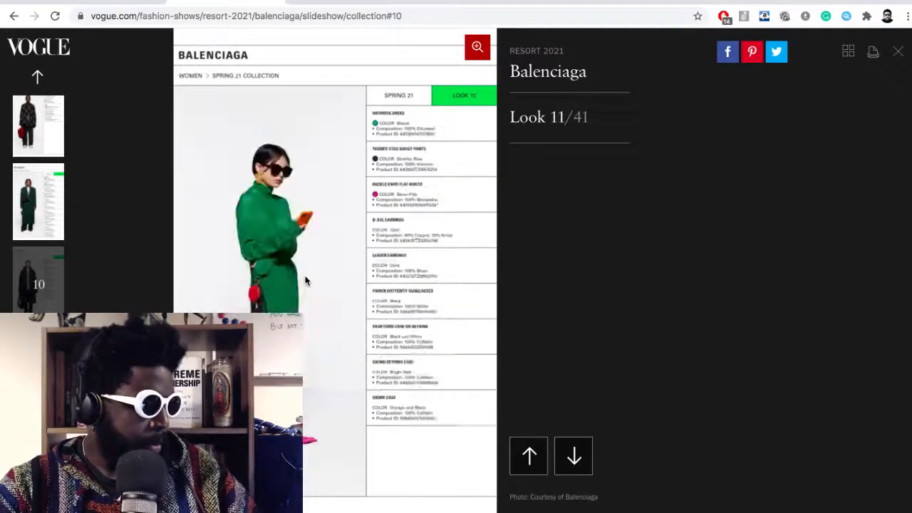
Advance to looks 12 and 13, read the product sheet and land on look 14 of 41
{"action": "left_click", "coordinate": [572, 456]}
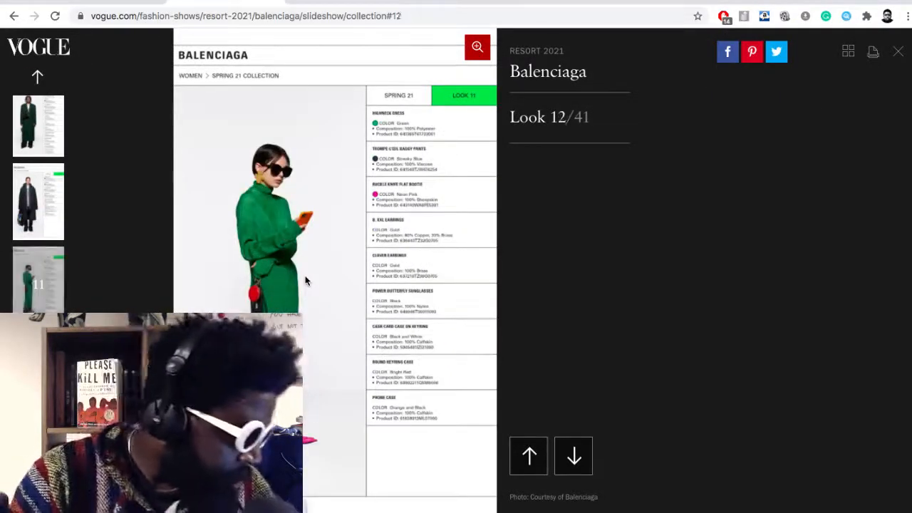
{"action": "left_click", "coordinate": [573, 455]}
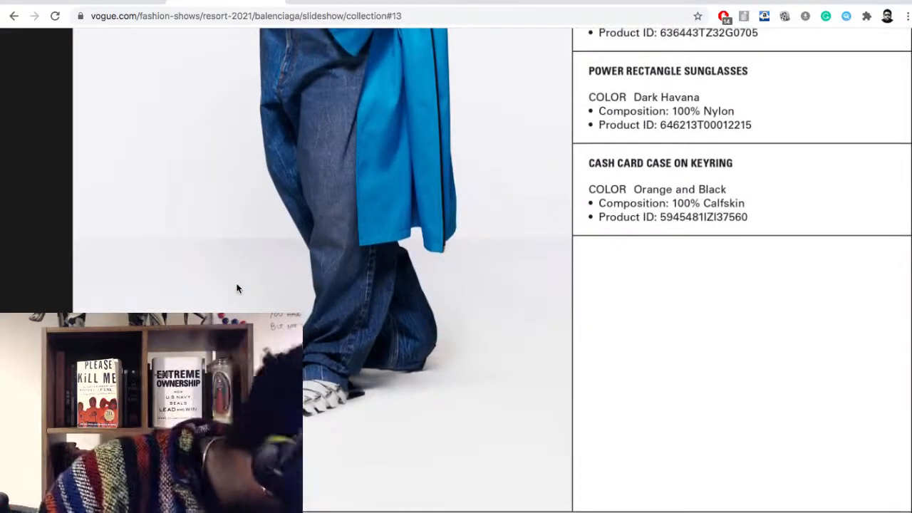
{"action": "scroll", "scroll_direction": "up", "scroll_amount": 3}
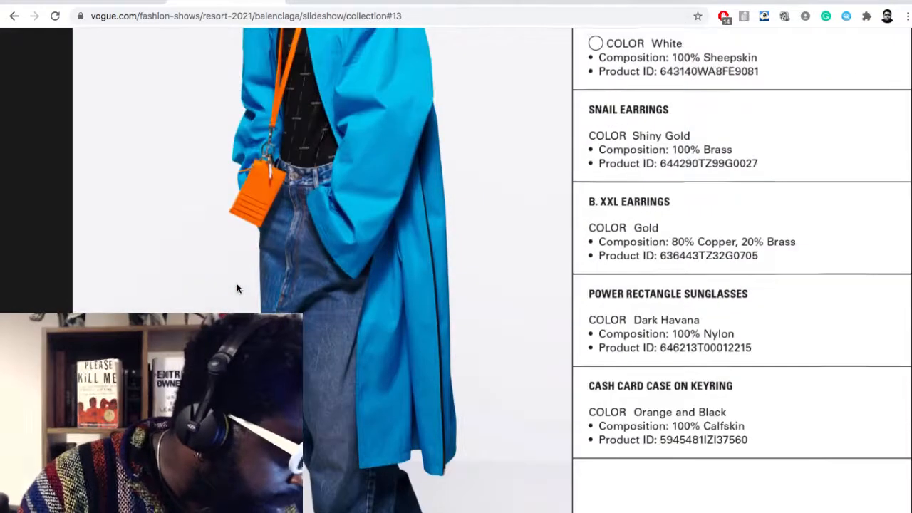
{"action": "scroll", "scroll_direction": "up", "scroll_amount": 3}
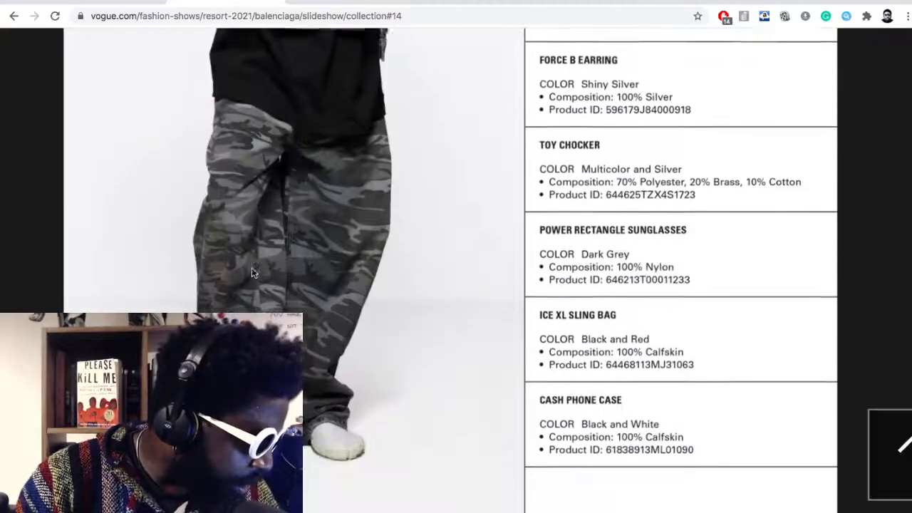
{"action": "scroll", "scroll_direction": "up", "scroll_amount": 3}
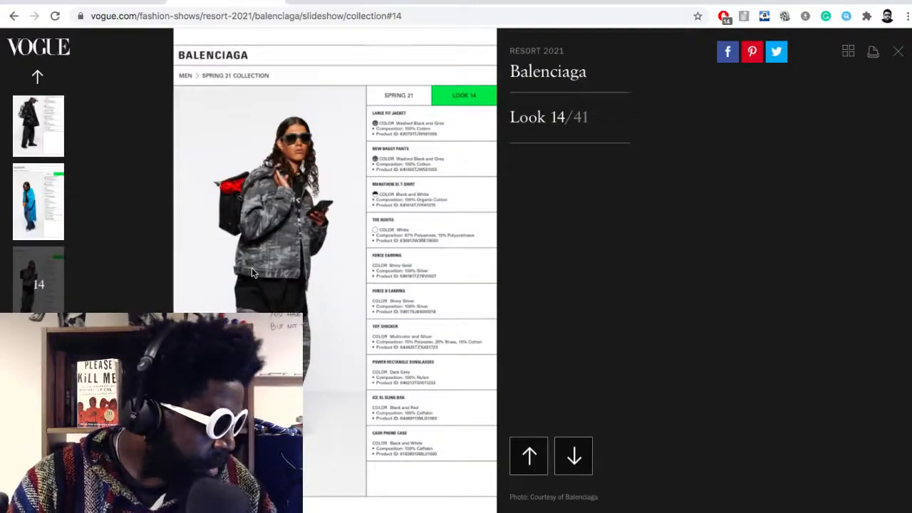
Page forward past look 15 to look 18, step back to look 17 and read its product sheet
{"action": "left_click", "coordinate": [573, 456]}
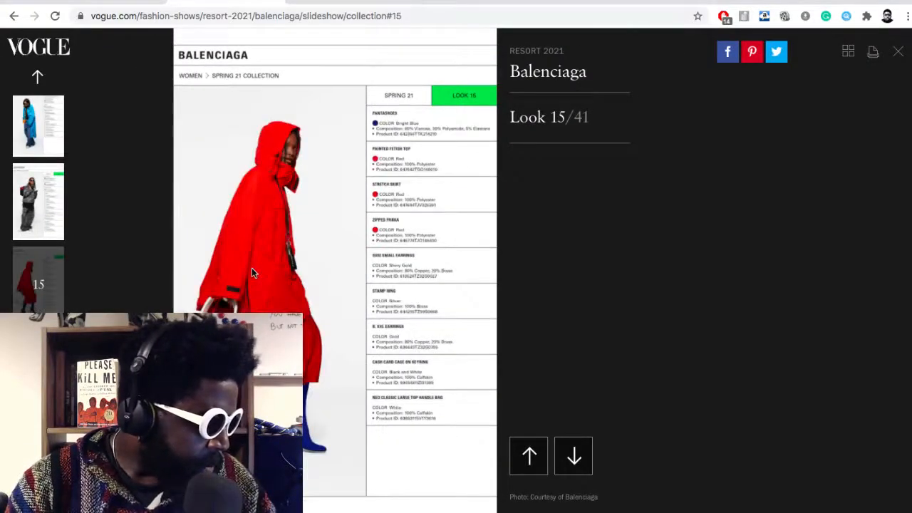
{"action": "left_click", "coordinate": [572, 456]}
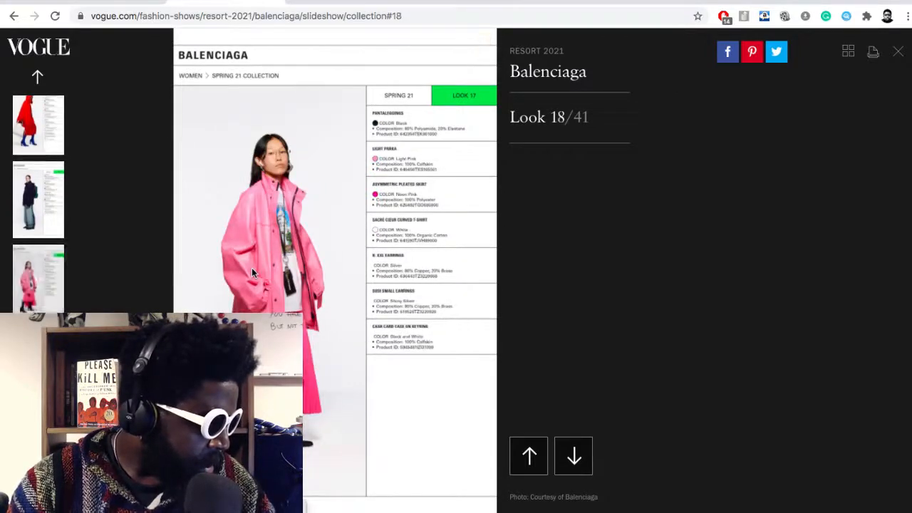
{"action": "left_click", "coordinate": [529, 456]}
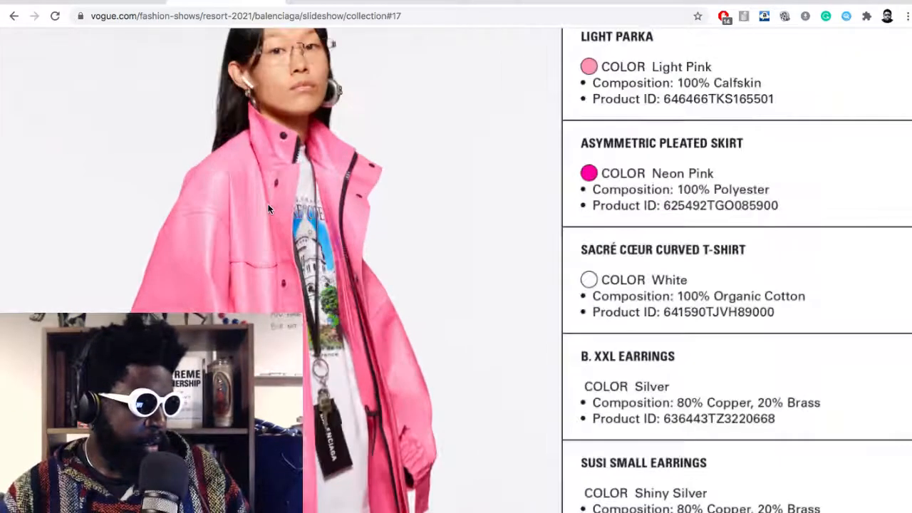
{"action": "scroll", "scroll_direction": "down", "scroll_amount": 3}
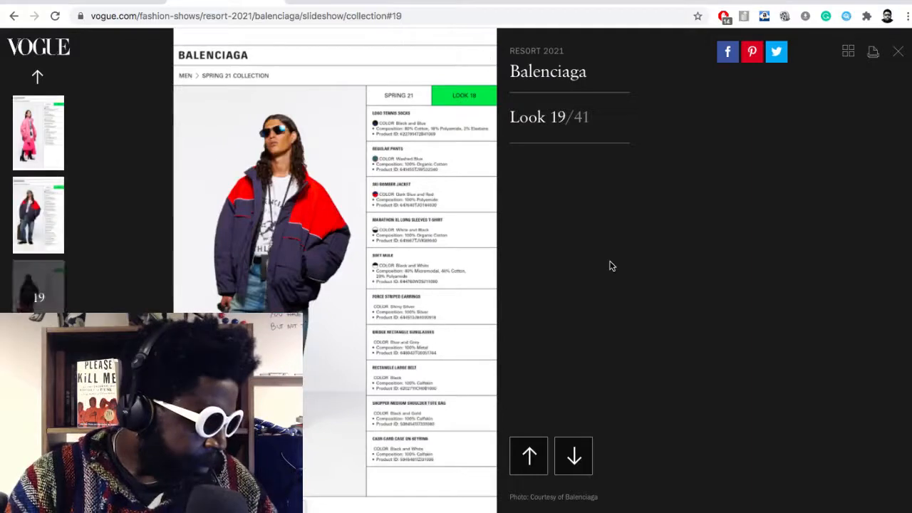
Page the slideshow forward from look 20 through look 24 to look 28 of 41
{"action": "left_click", "coordinate": [573, 456]}
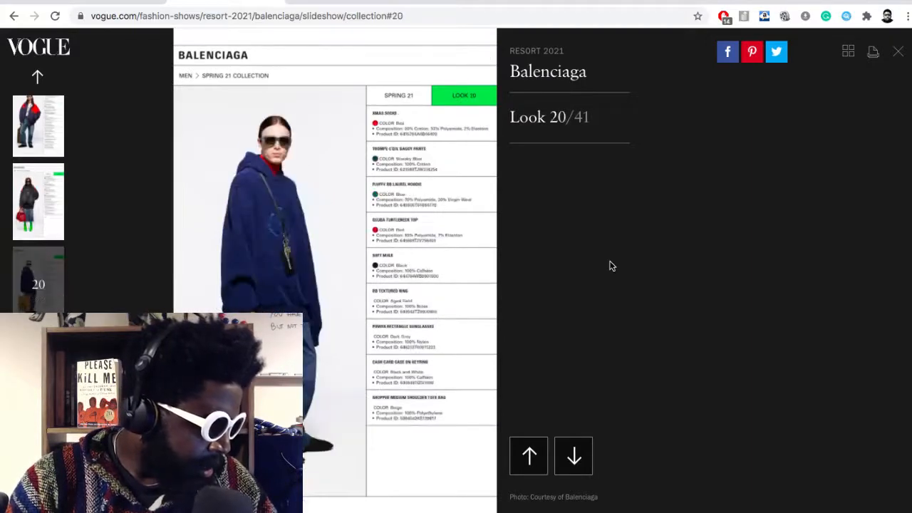
{"action": "left_click", "coordinate": [573, 456]}
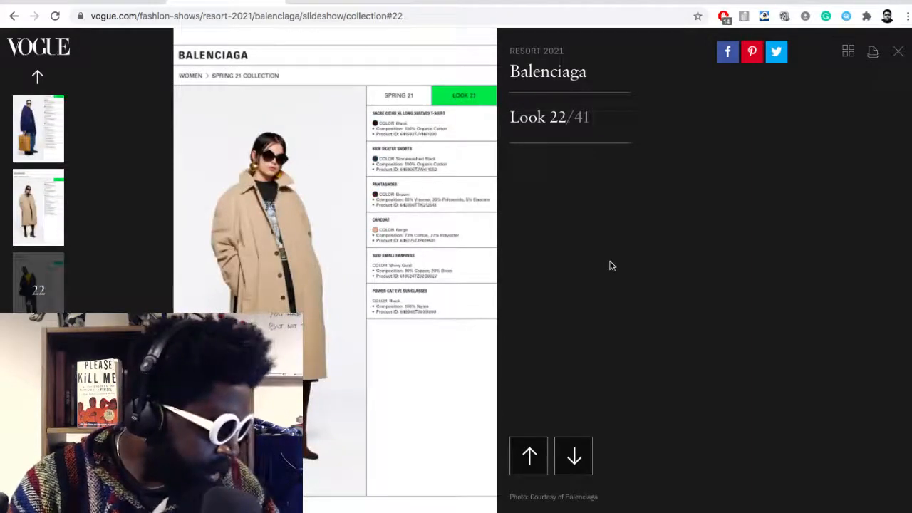
{"action": "left_click", "coordinate": [573, 456]}
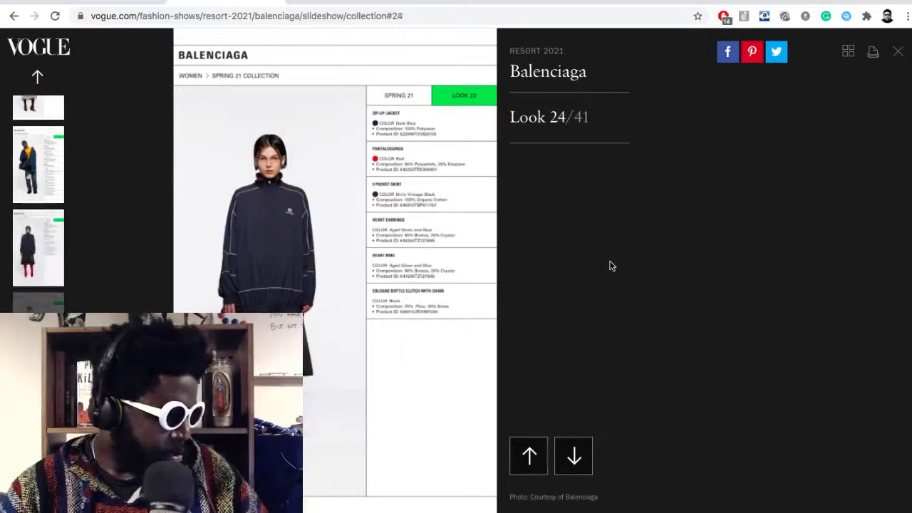
{"action": "left_click", "coordinate": [573, 456]}
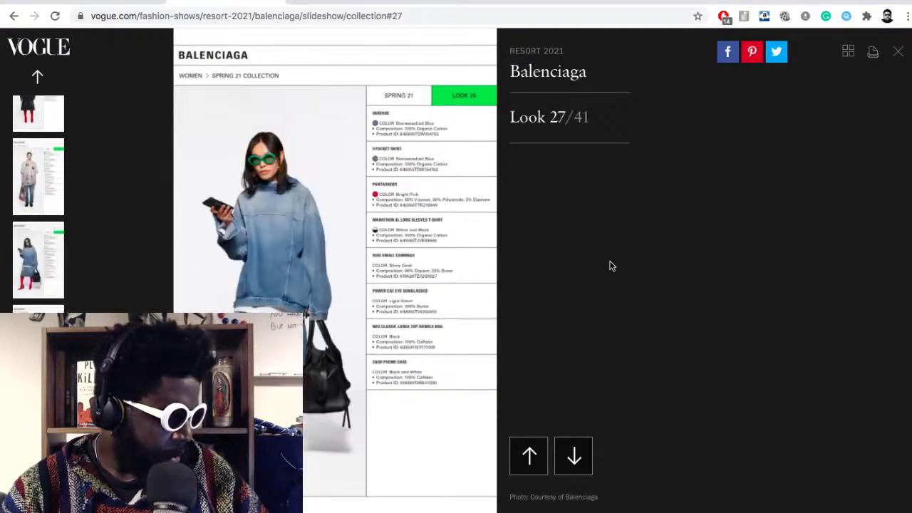
{"action": "left_click", "coordinate": [573, 456]}
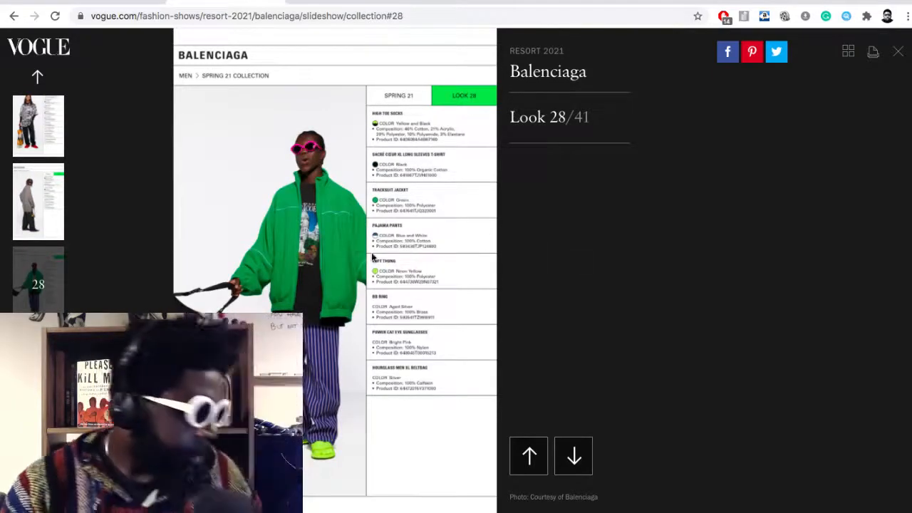
Scroll through look 28's product sheet, tracksuit jacket through belt bag, and back up
{"action": "scroll", "scroll_direction": "down", "scroll_amount": 3}
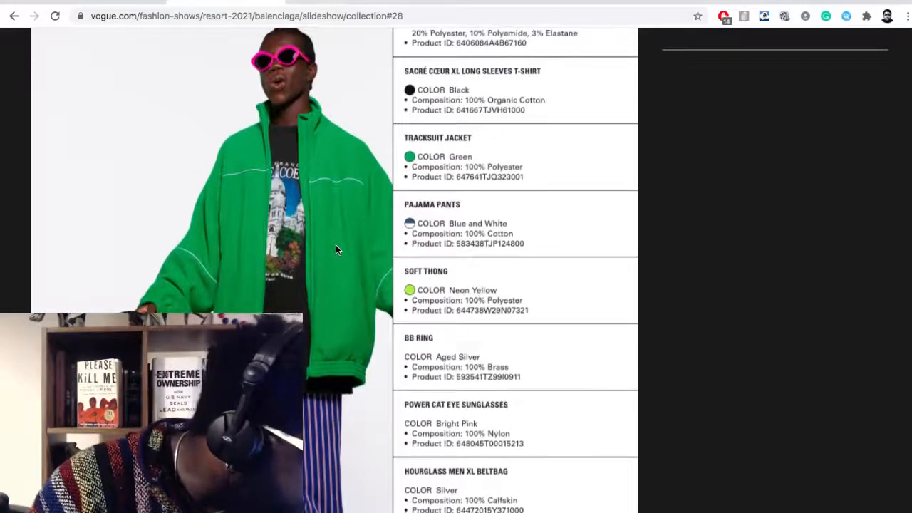
{"action": "scroll", "scroll_direction": "down", "scroll_amount": 3}
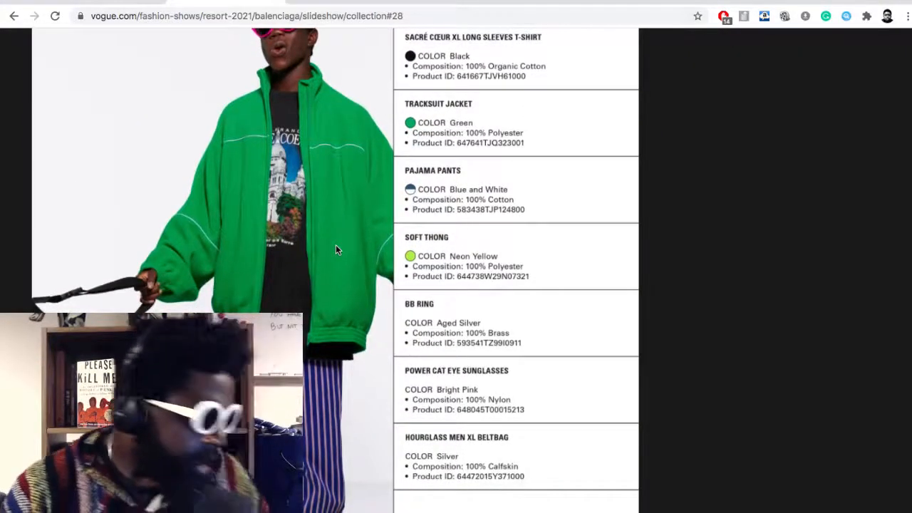
{"action": "scroll", "scroll_direction": "down", "scroll_amount": 3}
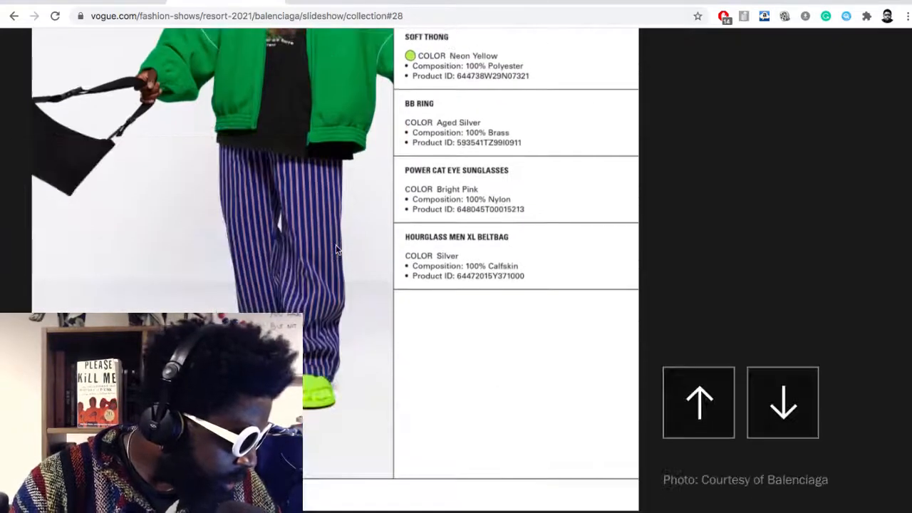
{"action": "scroll", "scroll_direction": "up", "scroll_amount": 3}
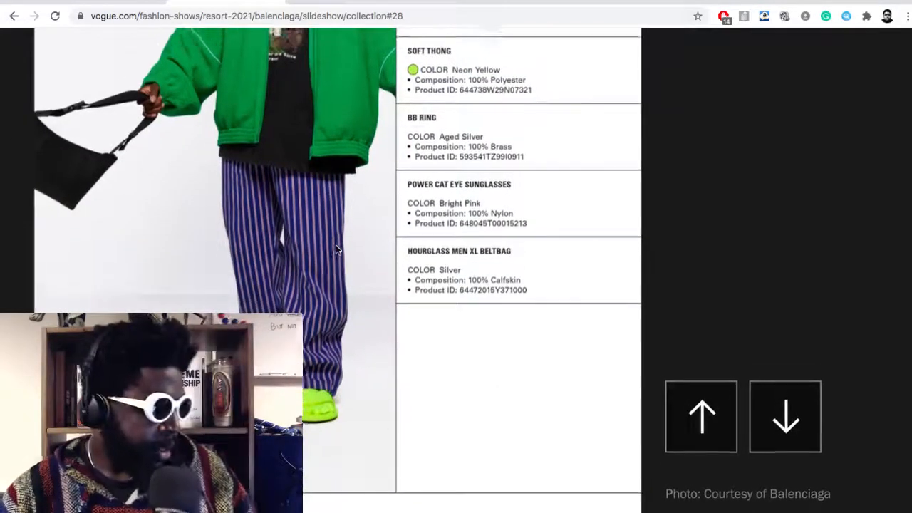
{"action": "scroll", "scroll_direction": "up", "scroll_amount": 3}
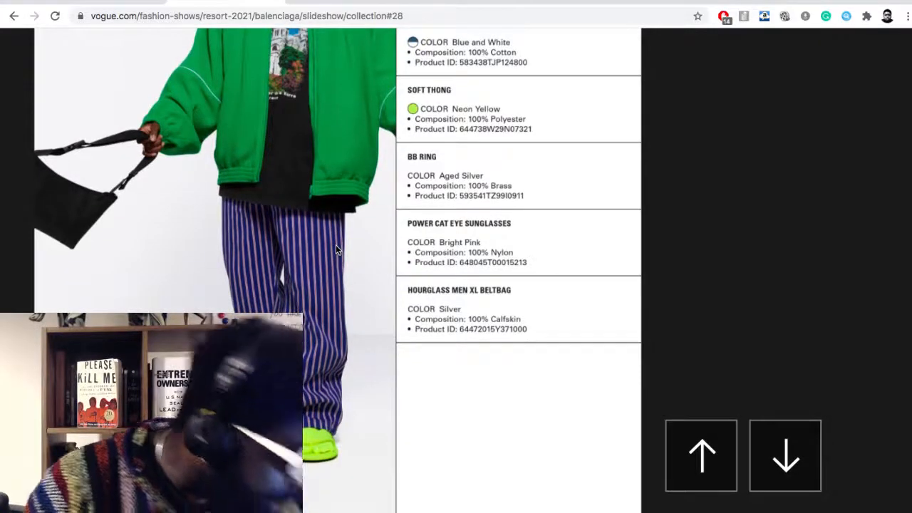
{"action": "scroll", "scroll_direction": "up", "scroll_amount": 3}
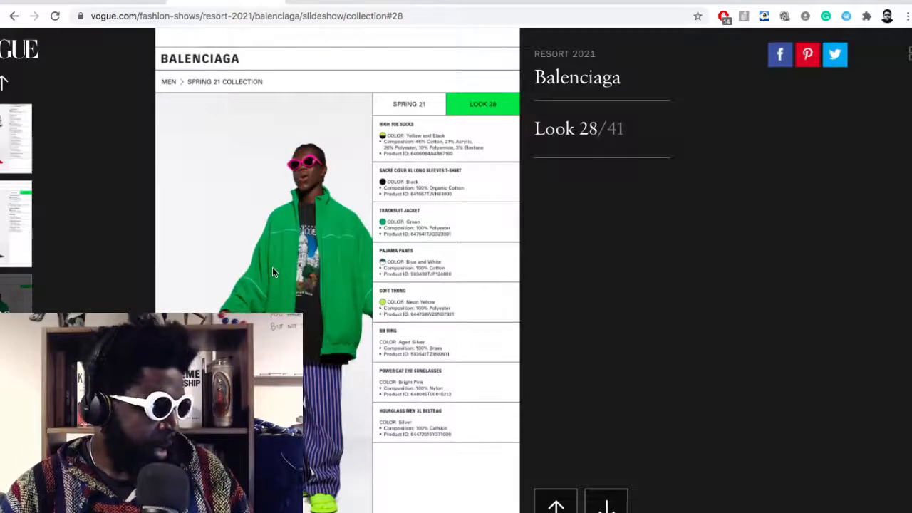
Page forward past looks 30 and 31 until look 32 of 41 is showing
{"action": "scroll", "scroll_direction": "down", "scroll_amount": 3}
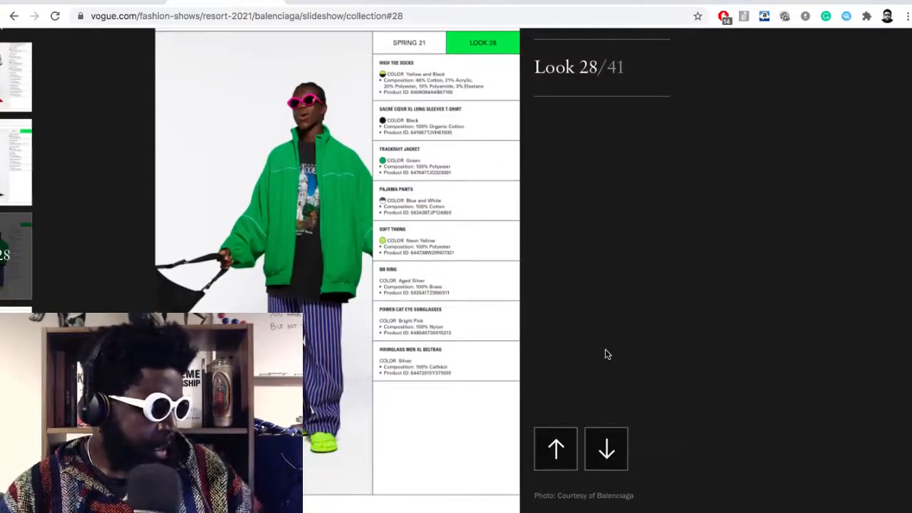
{"action": "left_click", "coordinate": [605, 447]}
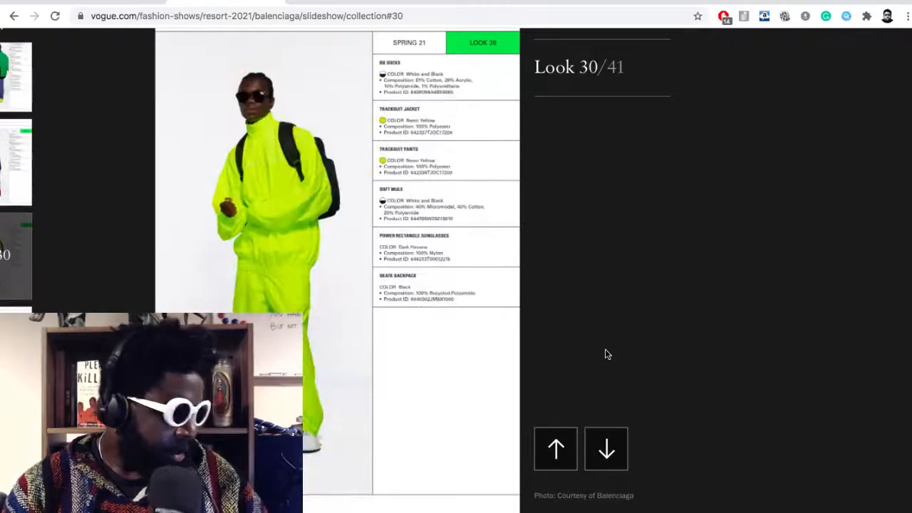
{"action": "left_click", "coordinate": [607, 449]}
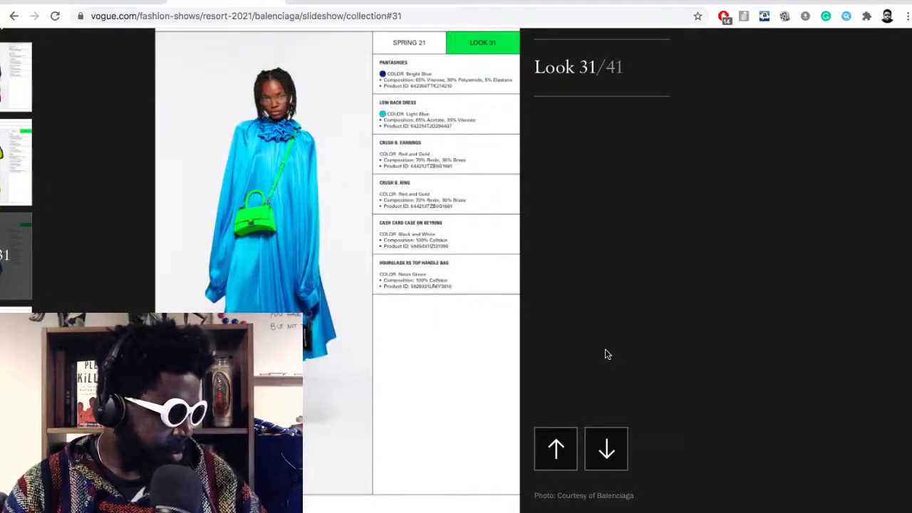
{"action": "left_click", "coordinate": [606, 447]}
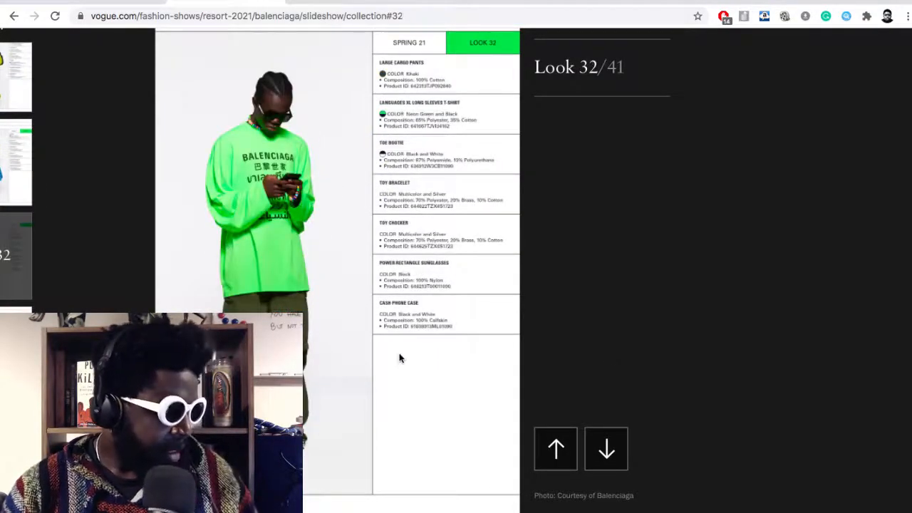
{"action": "scroll", "scroll_direction": "down", "scroll_amount": 3}
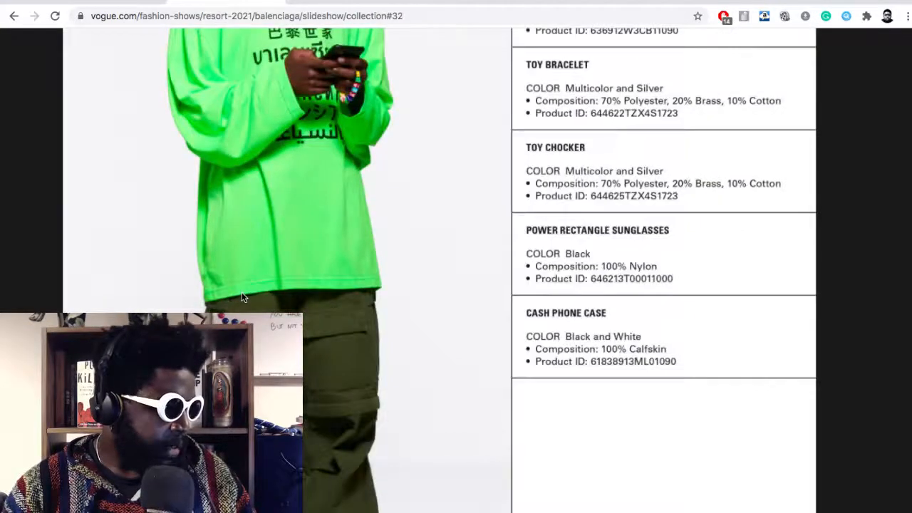
{"action": "scroll", "scroll_direction": "up", "scroll_amount": 3}
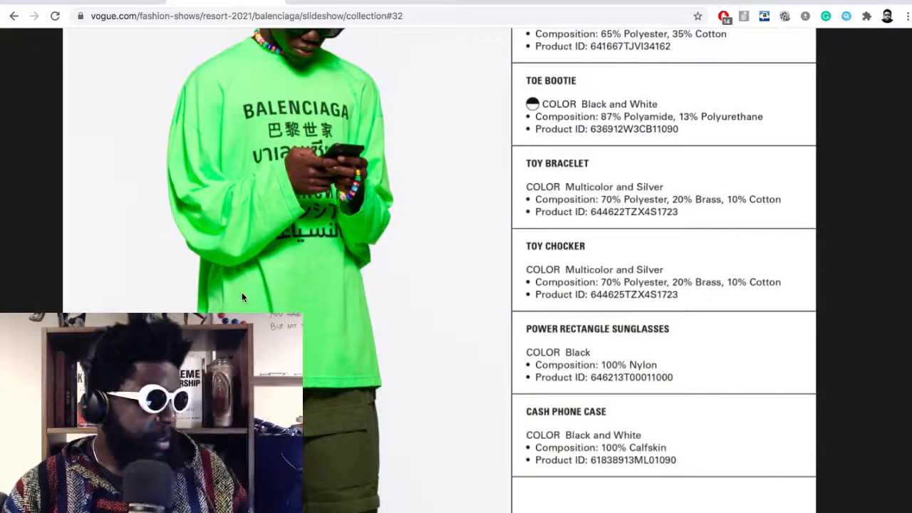
{"action": "scroll", "scroll_direction": "up", "scroll_amount": 3}
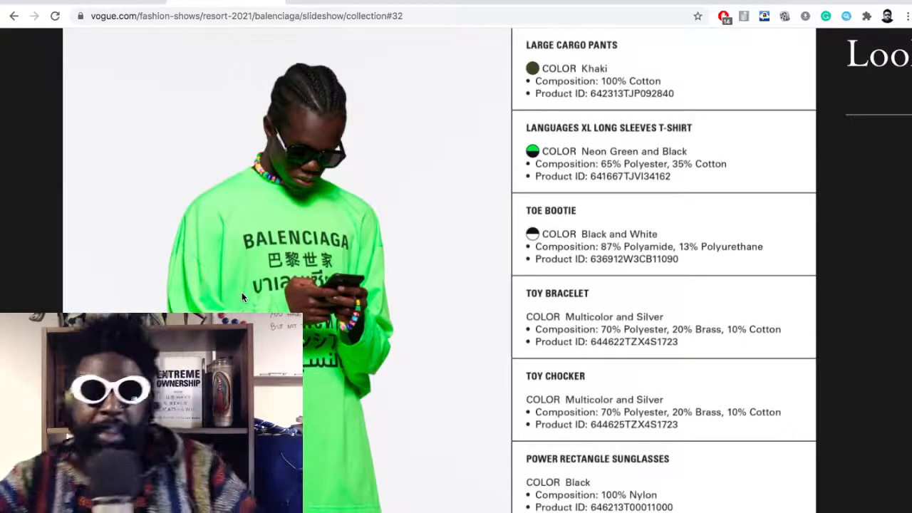
{"action": "scroll", "scroll_direction": "down", "scroll_amount": 3}
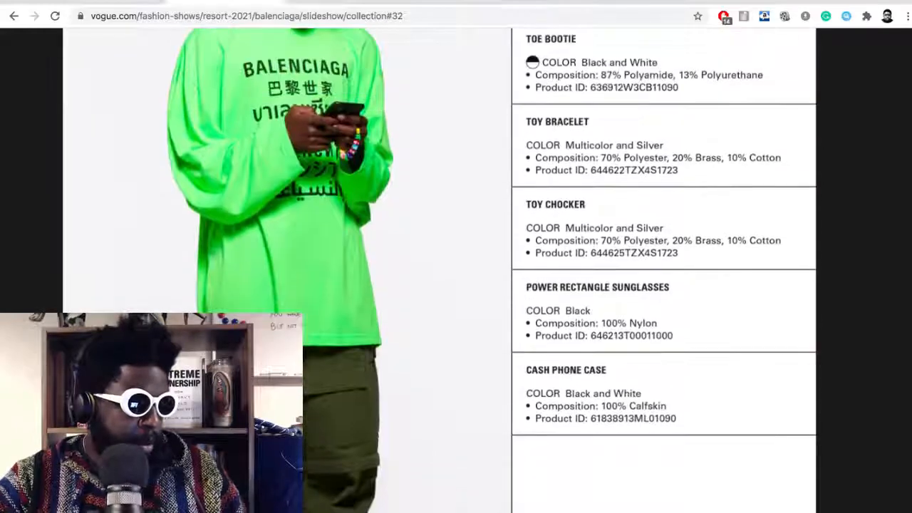
{"action": "scroll", "scroll_direction": "up", "scroll_amount": 3}
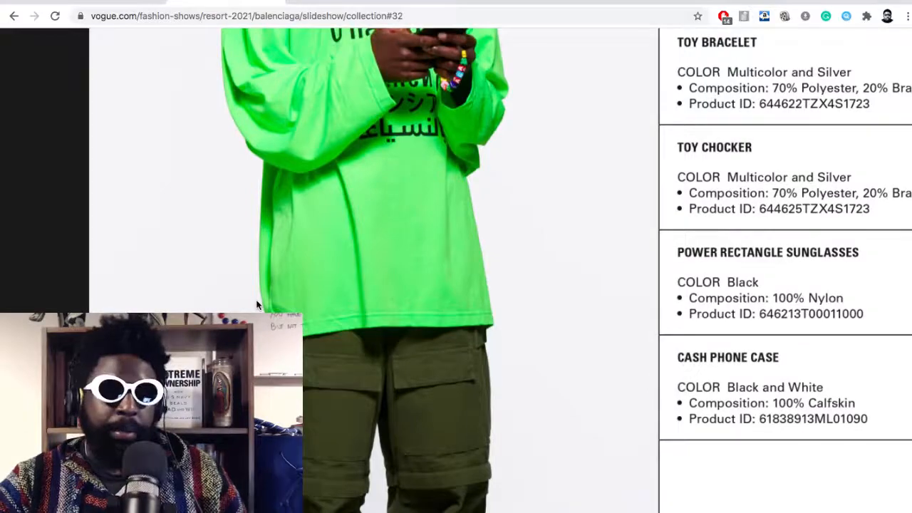
{"action": "scroll", "scroll_direction": "up", "scroll_amount": 3}
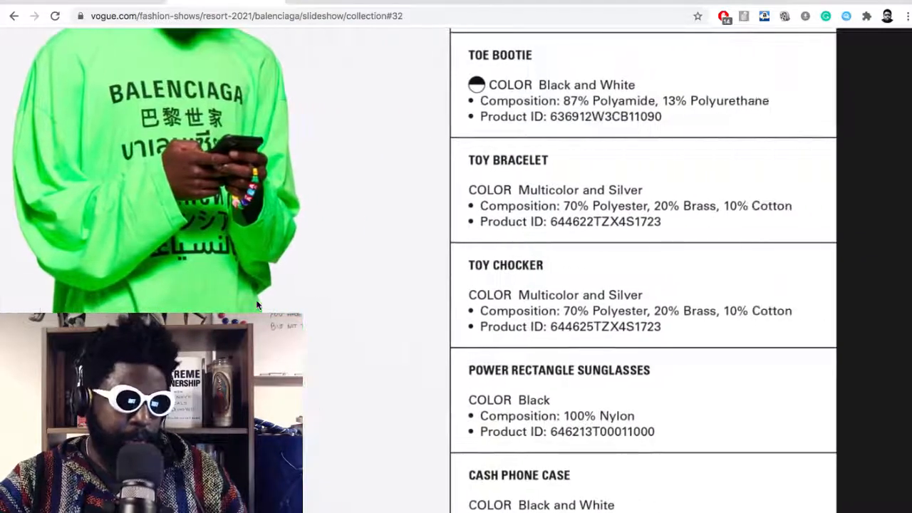
{"action": "scroll", "scroll_direction": "down", "scroll_amount": 3}
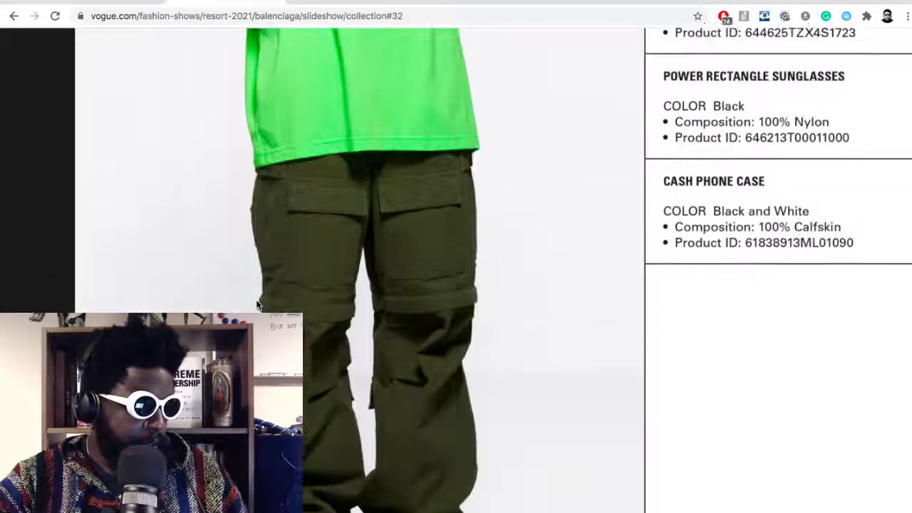
{"action": "scroll", "scroll_direction": "down", "scroll_amount": 3}
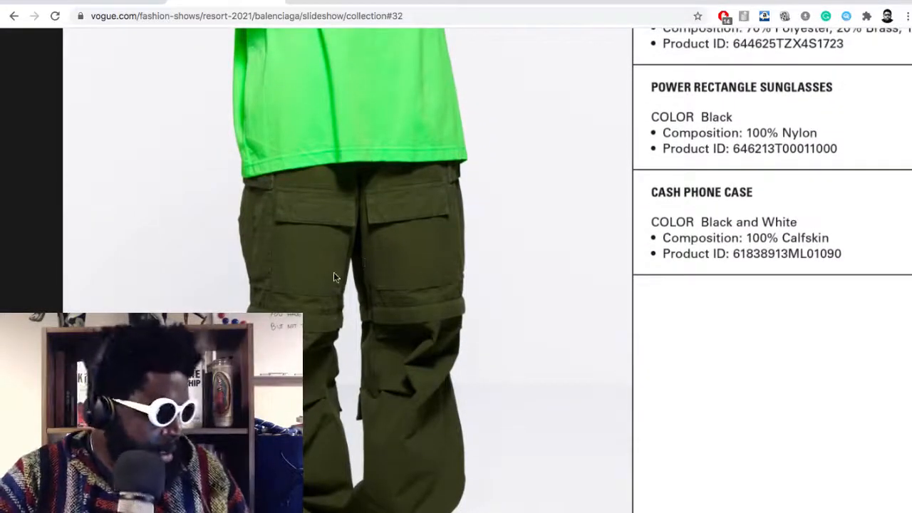
{"action": "scroll", "scroll_direction": "down", "scroll_amount": 3}
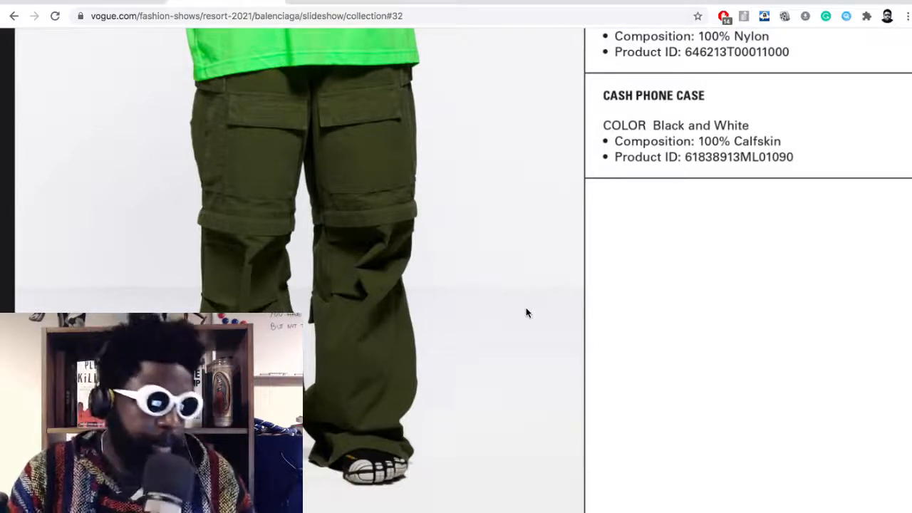
{"action": "scroll", "scroll_direction": "down", "scroll_amount": 3}
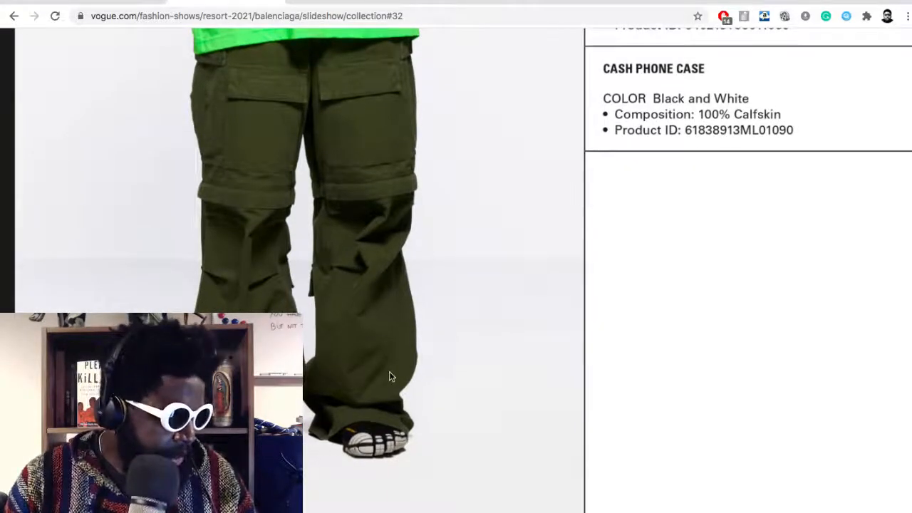
{"action": "scroll", "scroll_direction": "up", "scroll_amount": 3}
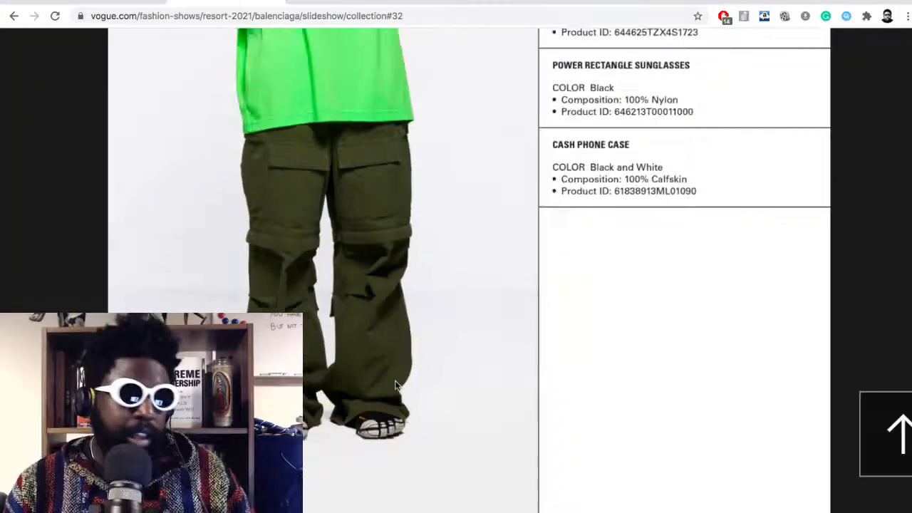
{"action": "scroll", "scroll_direction": "up", "scroll_amount": 3}
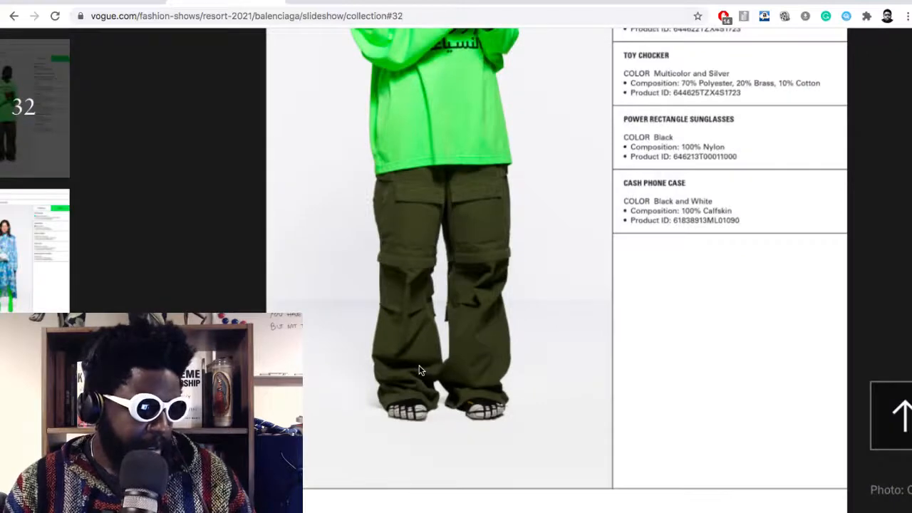
{"action": "scroll", "scroll_direction": "up", "scroll_amount": 3}
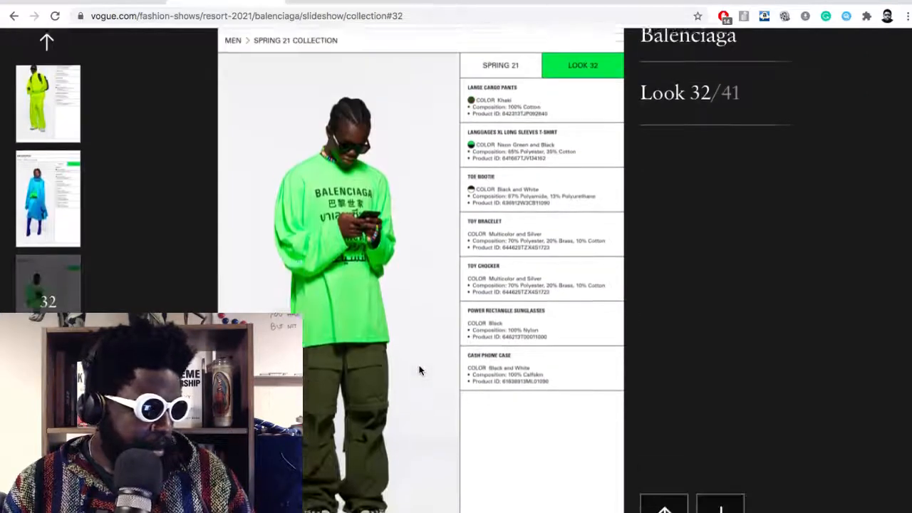
{"action": "scroll", "scroll_direction": "down", "scroll_amount": 3}
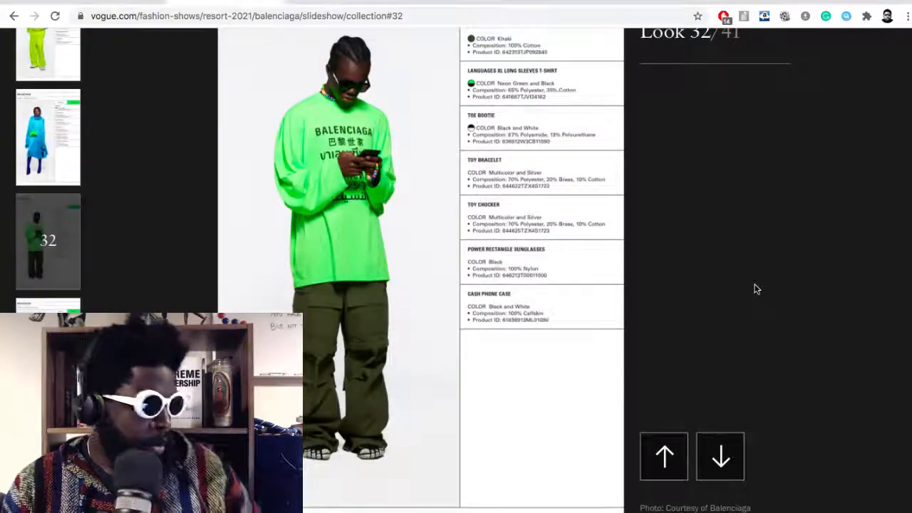